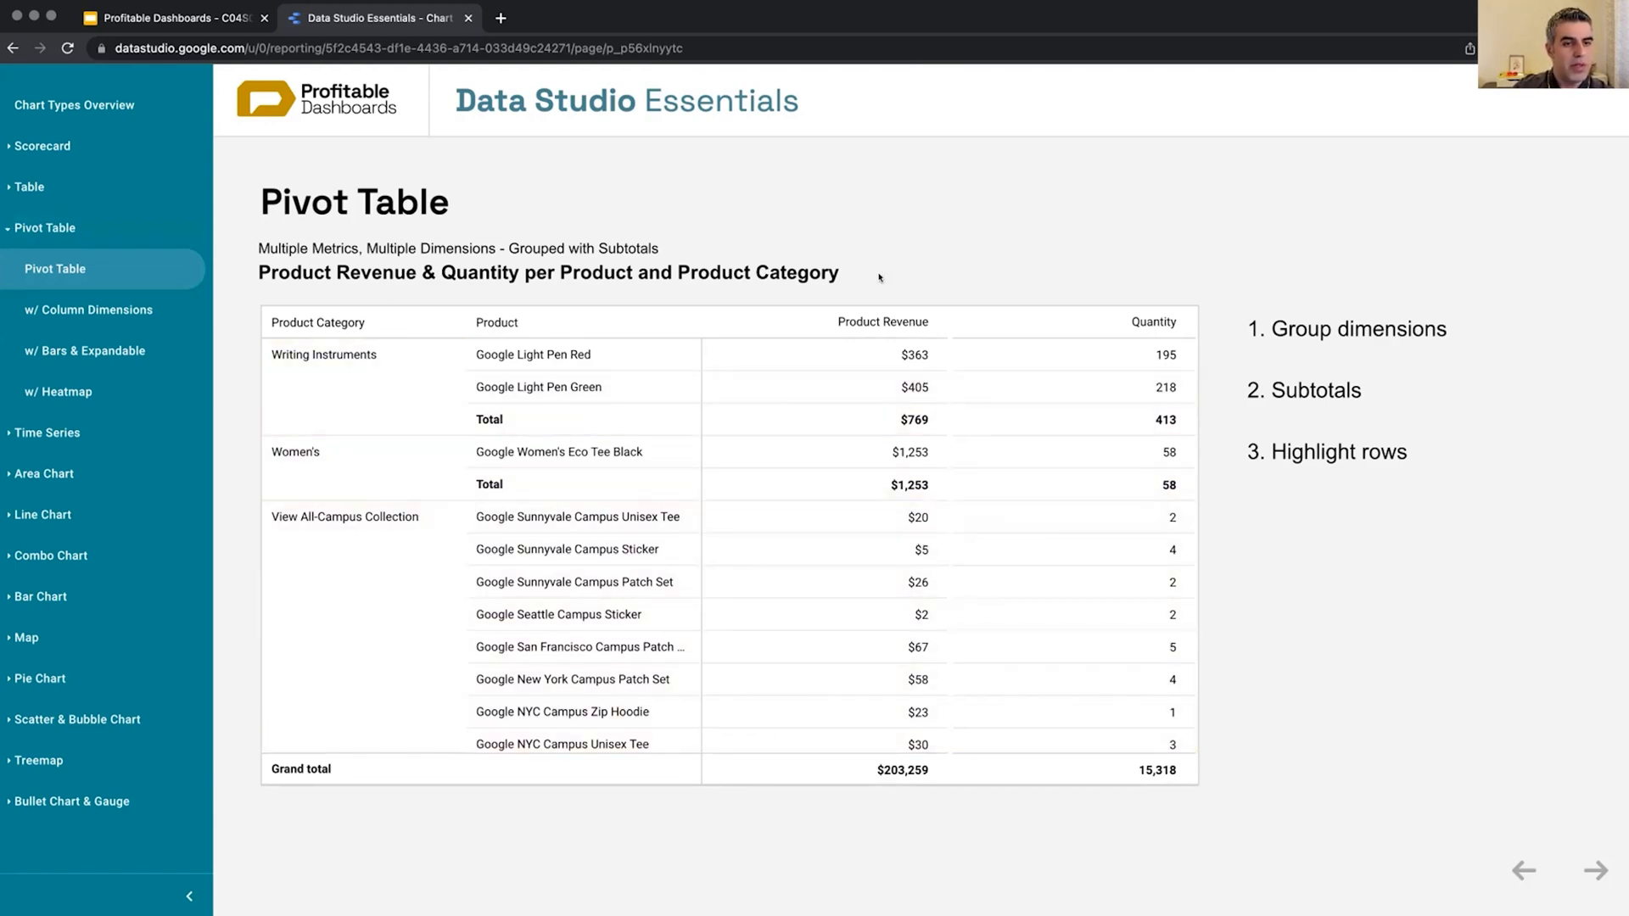
pyautogui.moveTo(1178, 280)
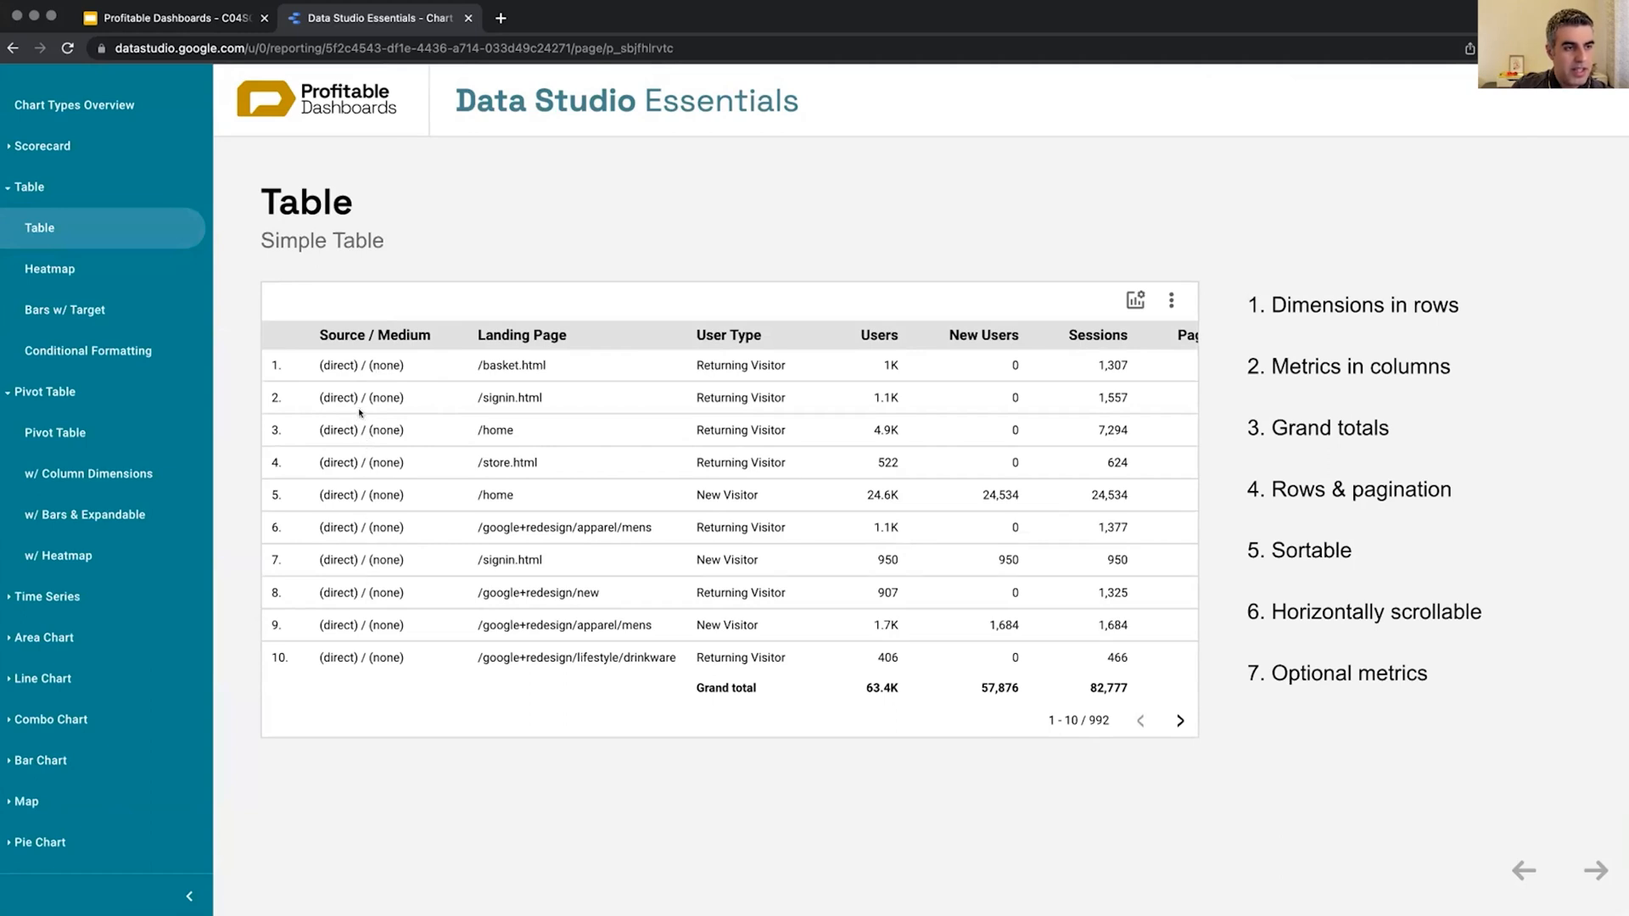
pyautogui.moveTo(401, 570)
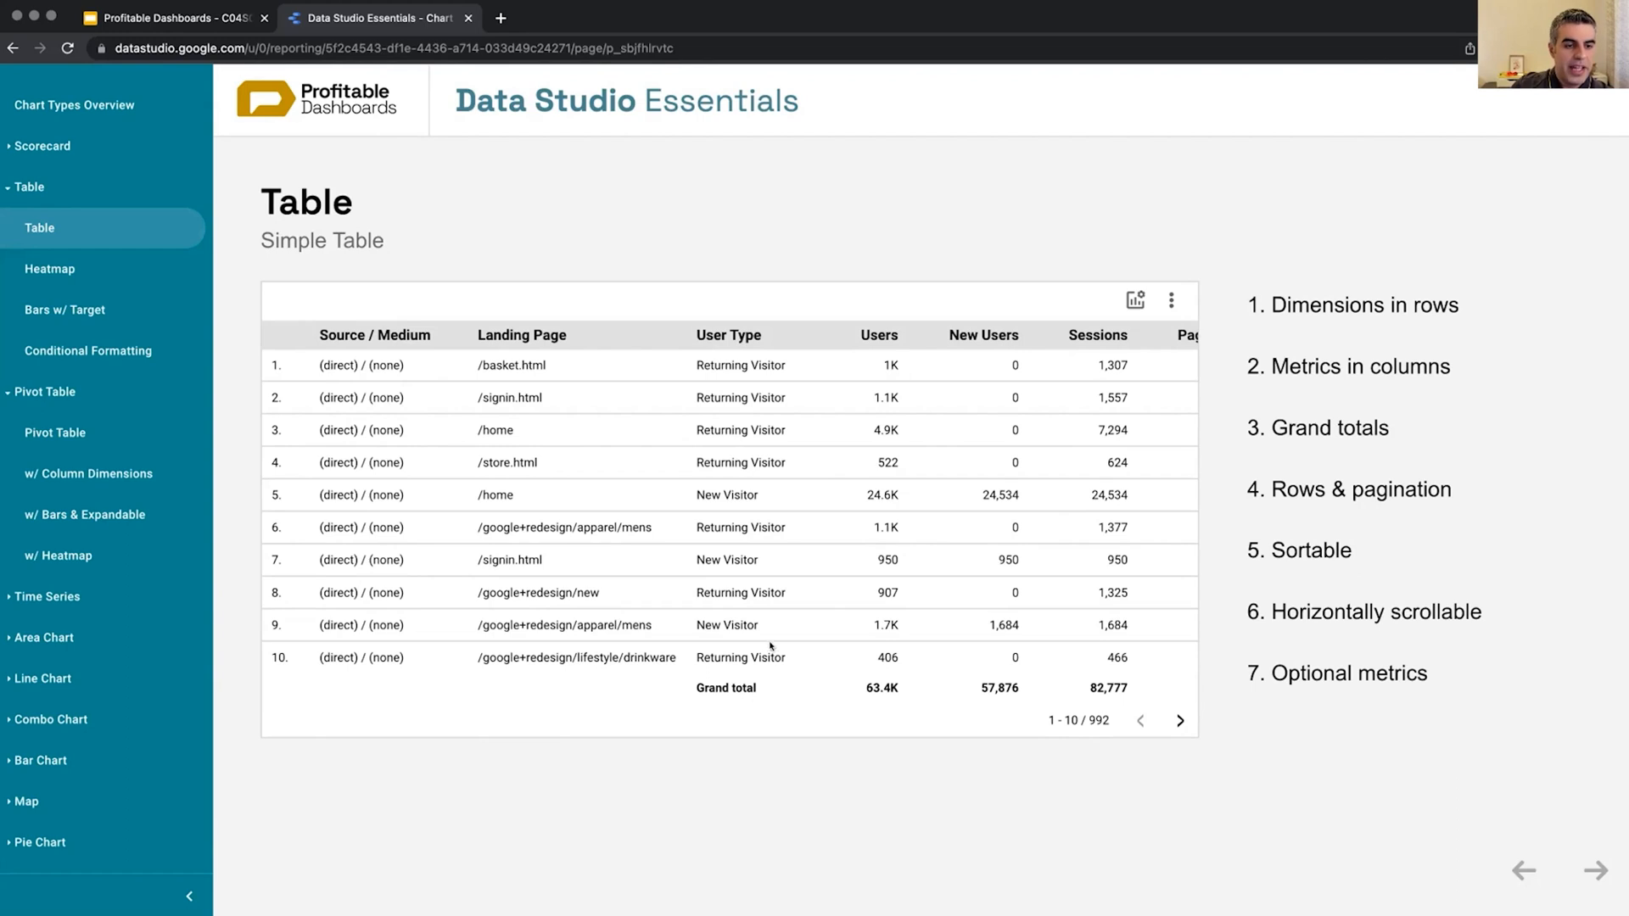
pyautogui.moveTo(373, 380)
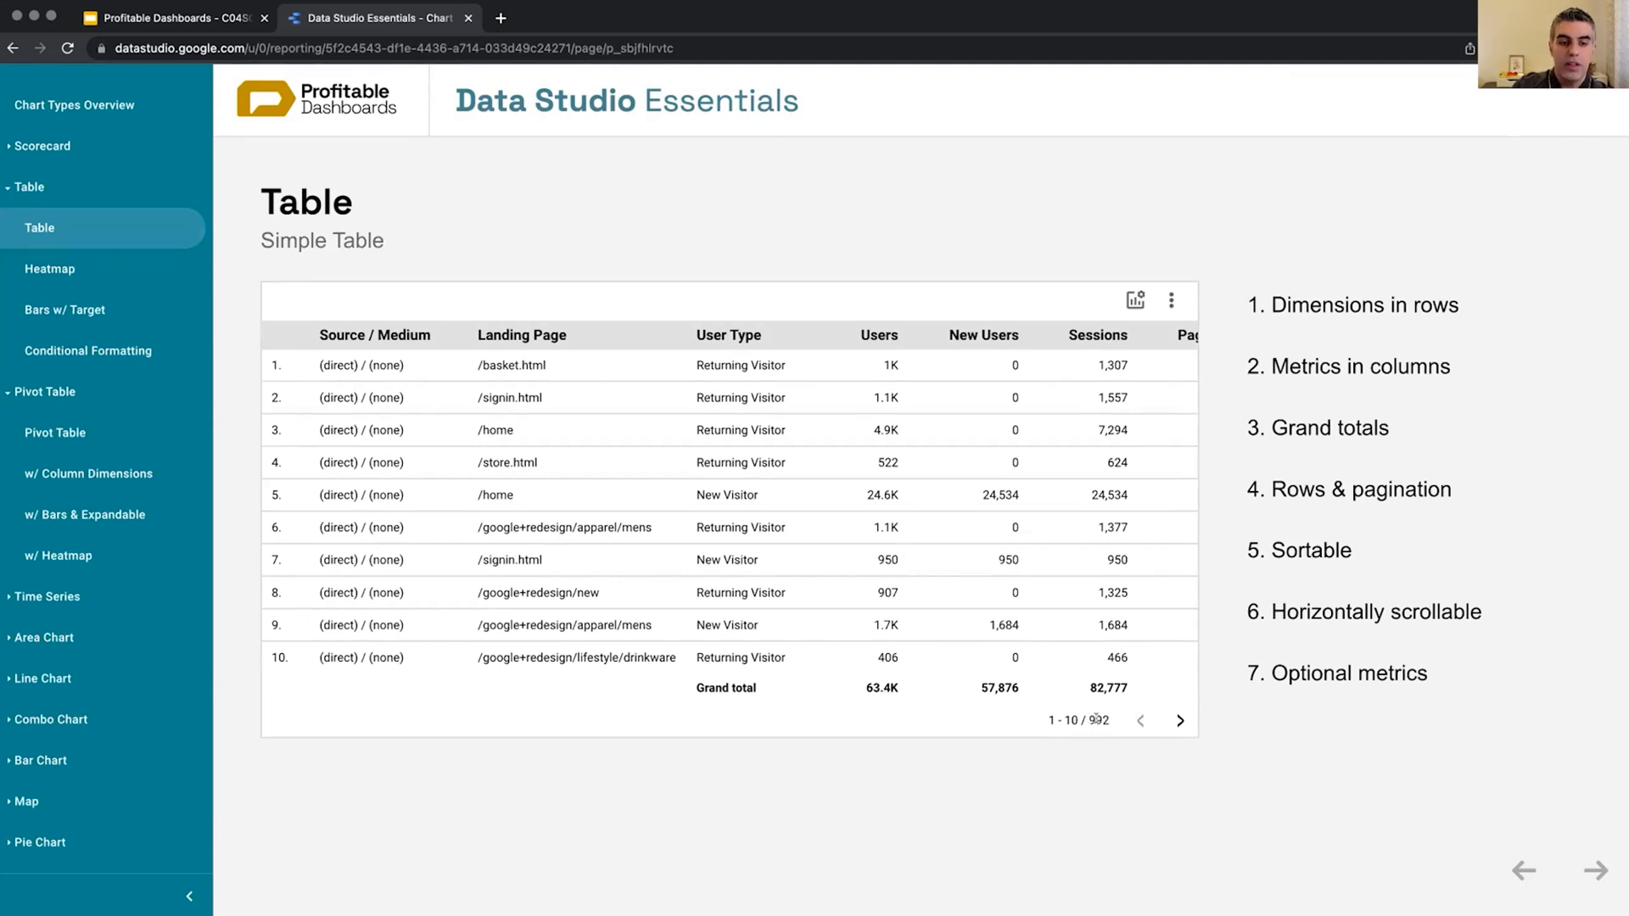
# Step: Show the subtotals pivot of revenue and quantity by category and scroll to Stationery and Small Goods
pyautogui.click(56, 433)
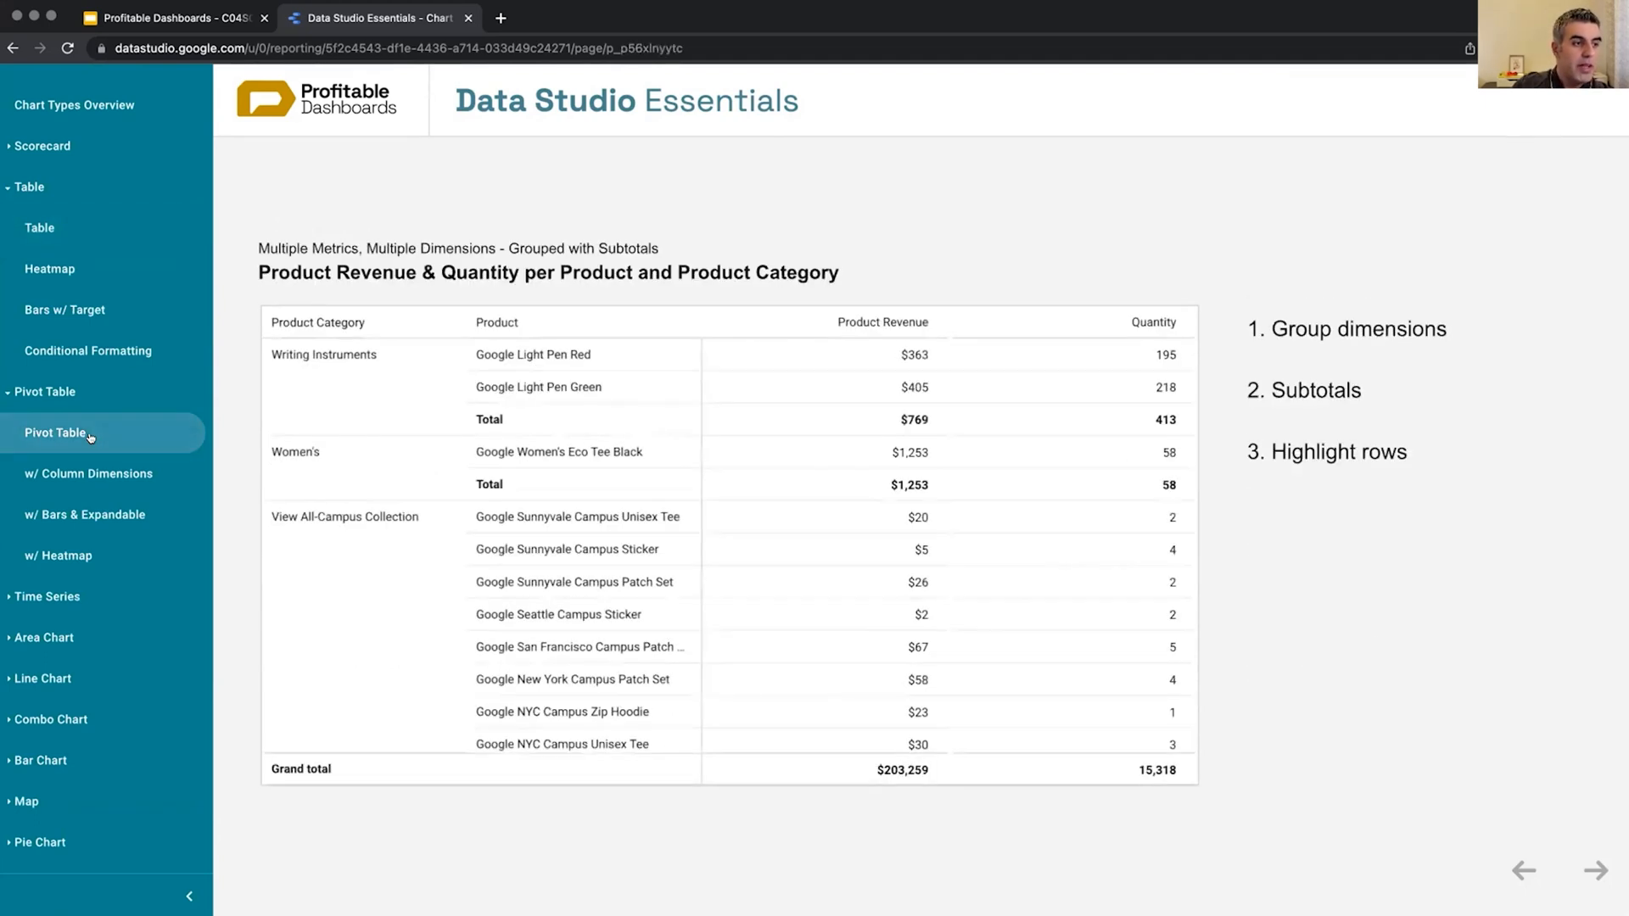
pyautogui.click(56, 433)
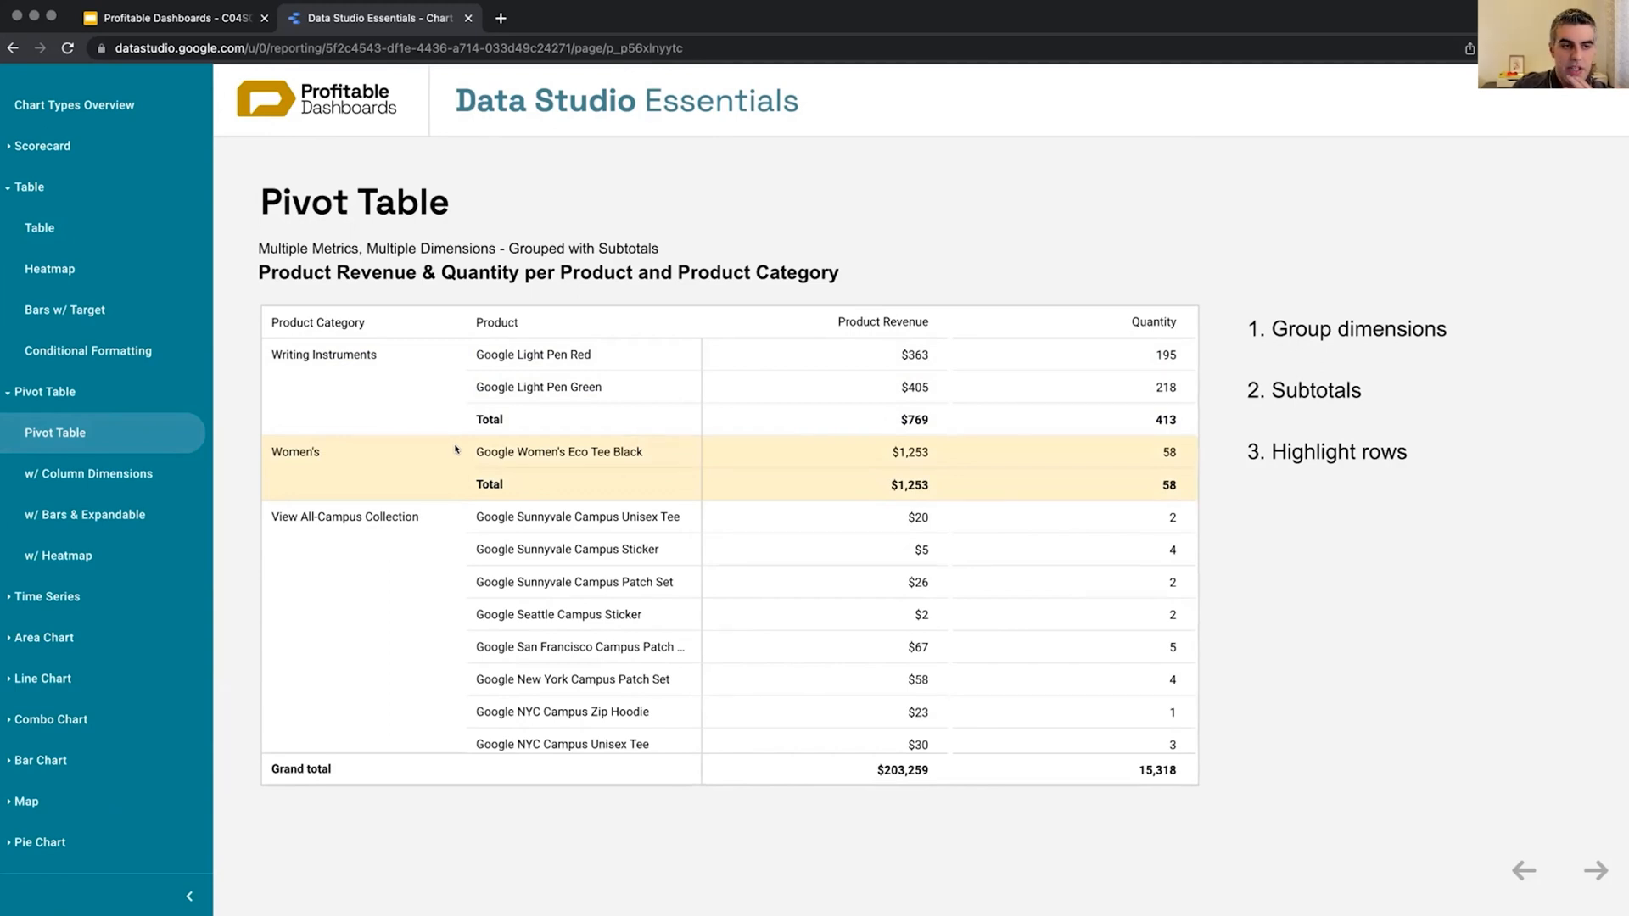
pyautogui.moveTo(441, 399)
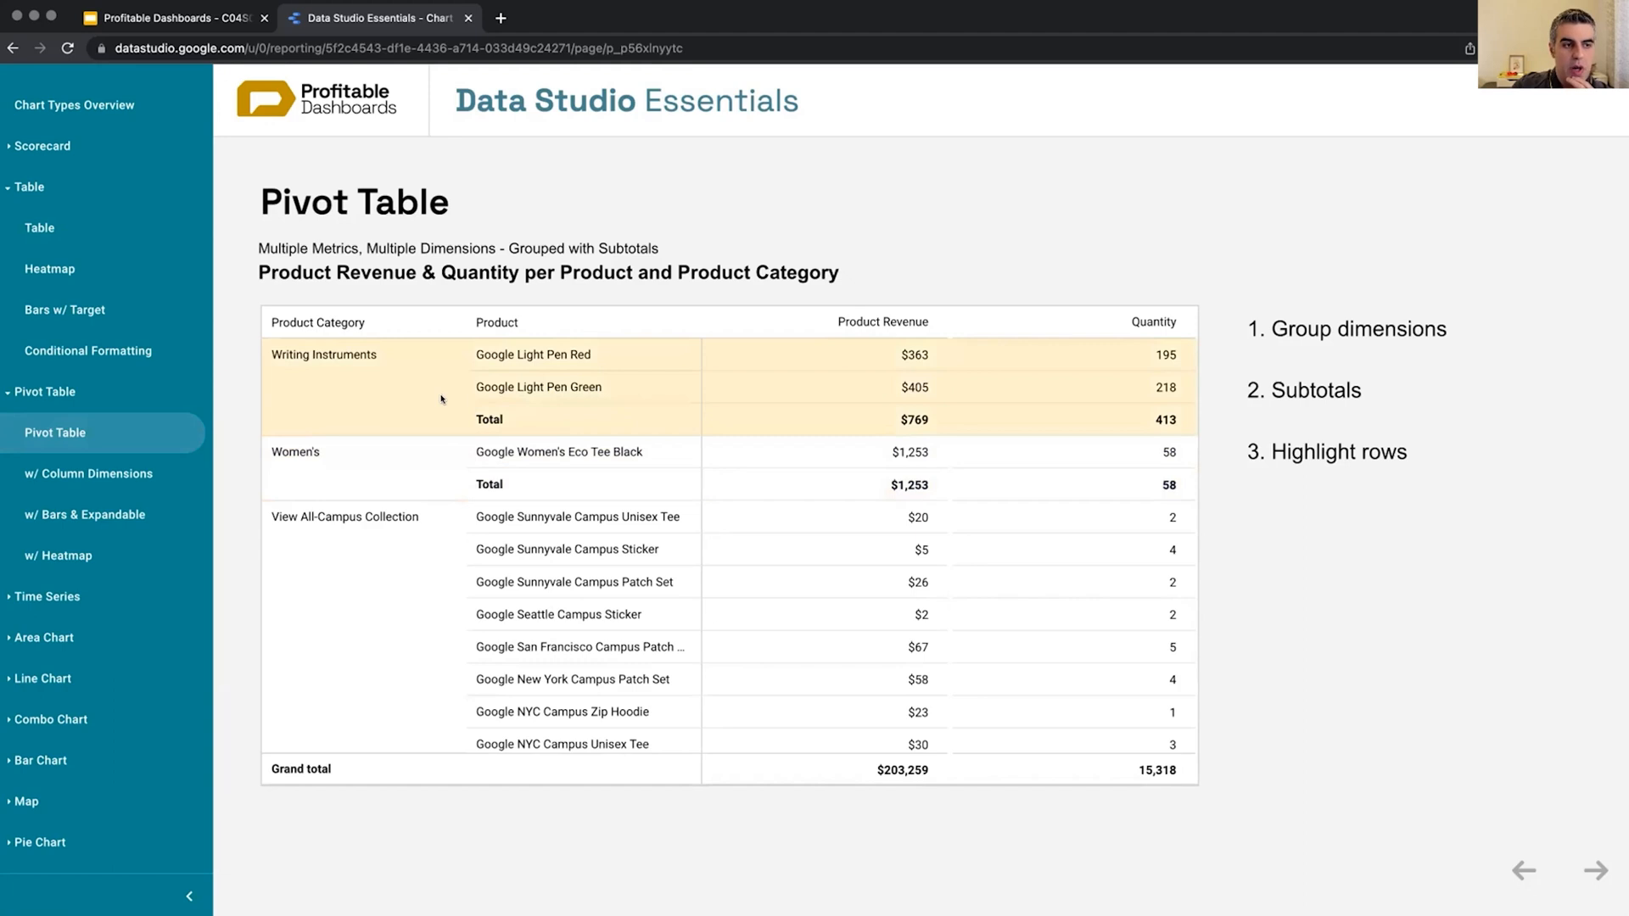
pyautogui.scroll(-3)
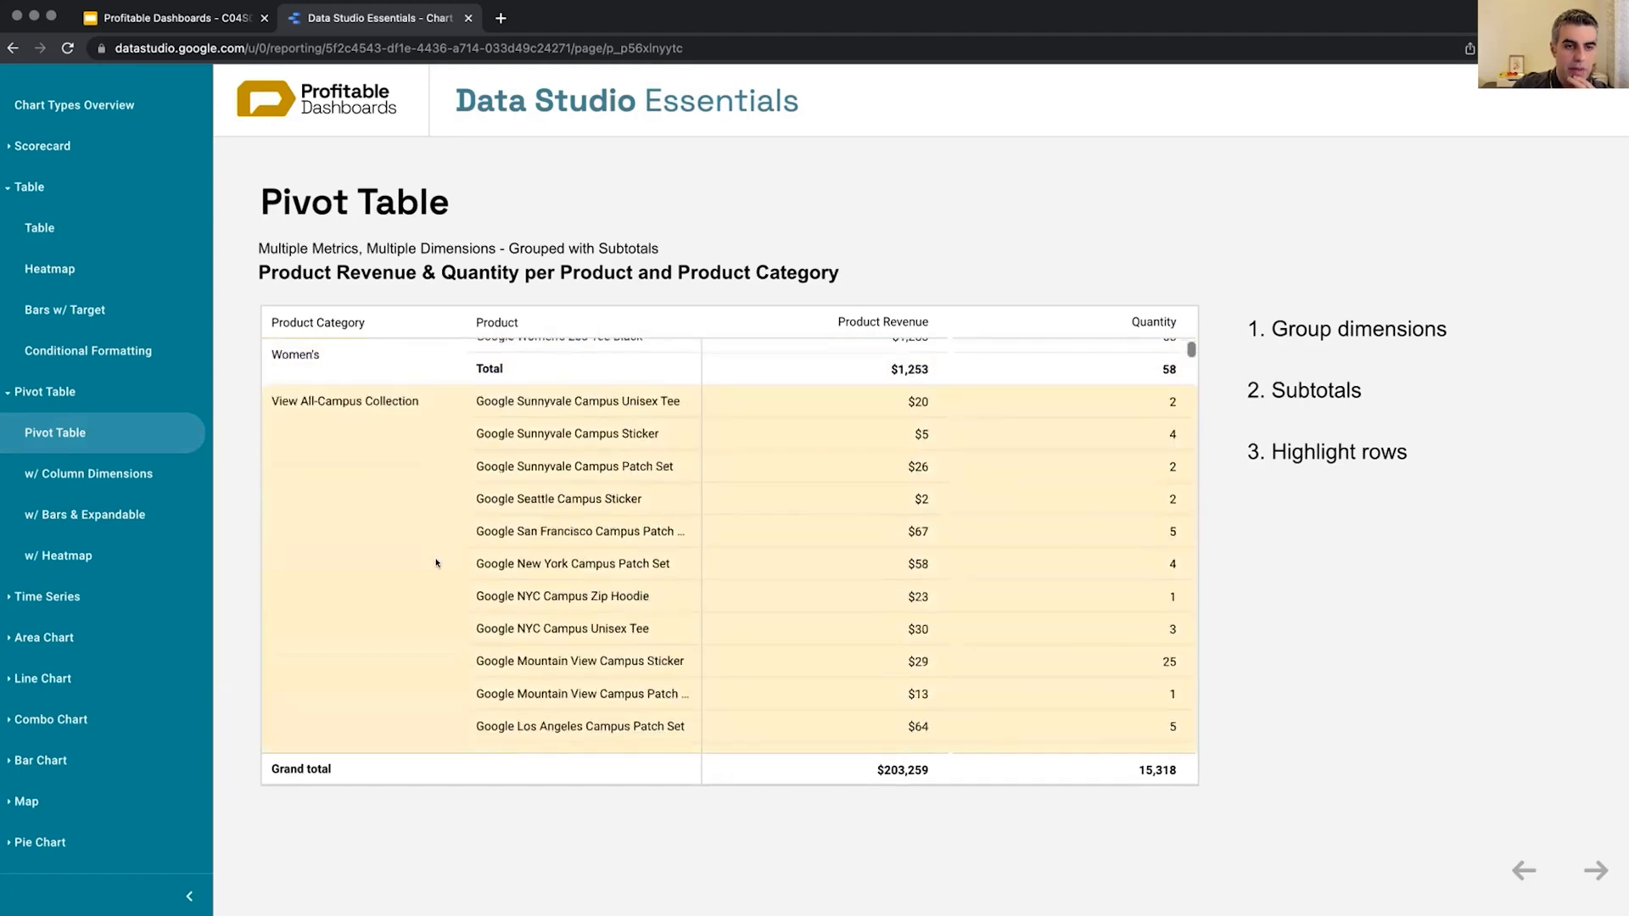
pyautogui.scroll(-3)
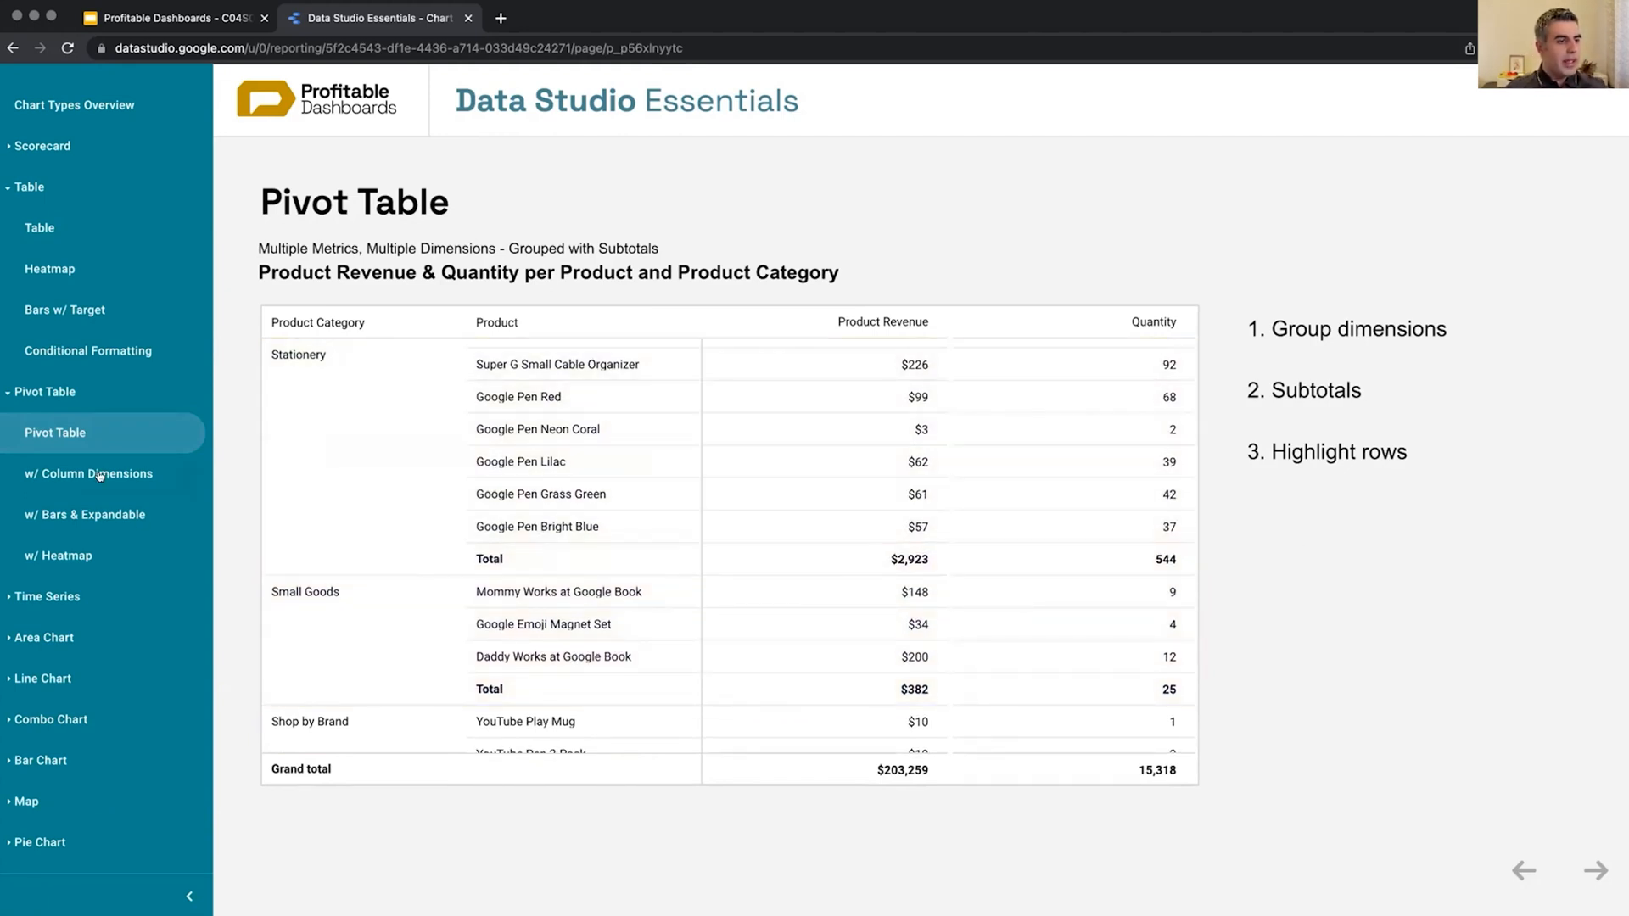
# Step: Show the pivot of revenue by operating system across device category columns
pyautogui.click(91, 474)
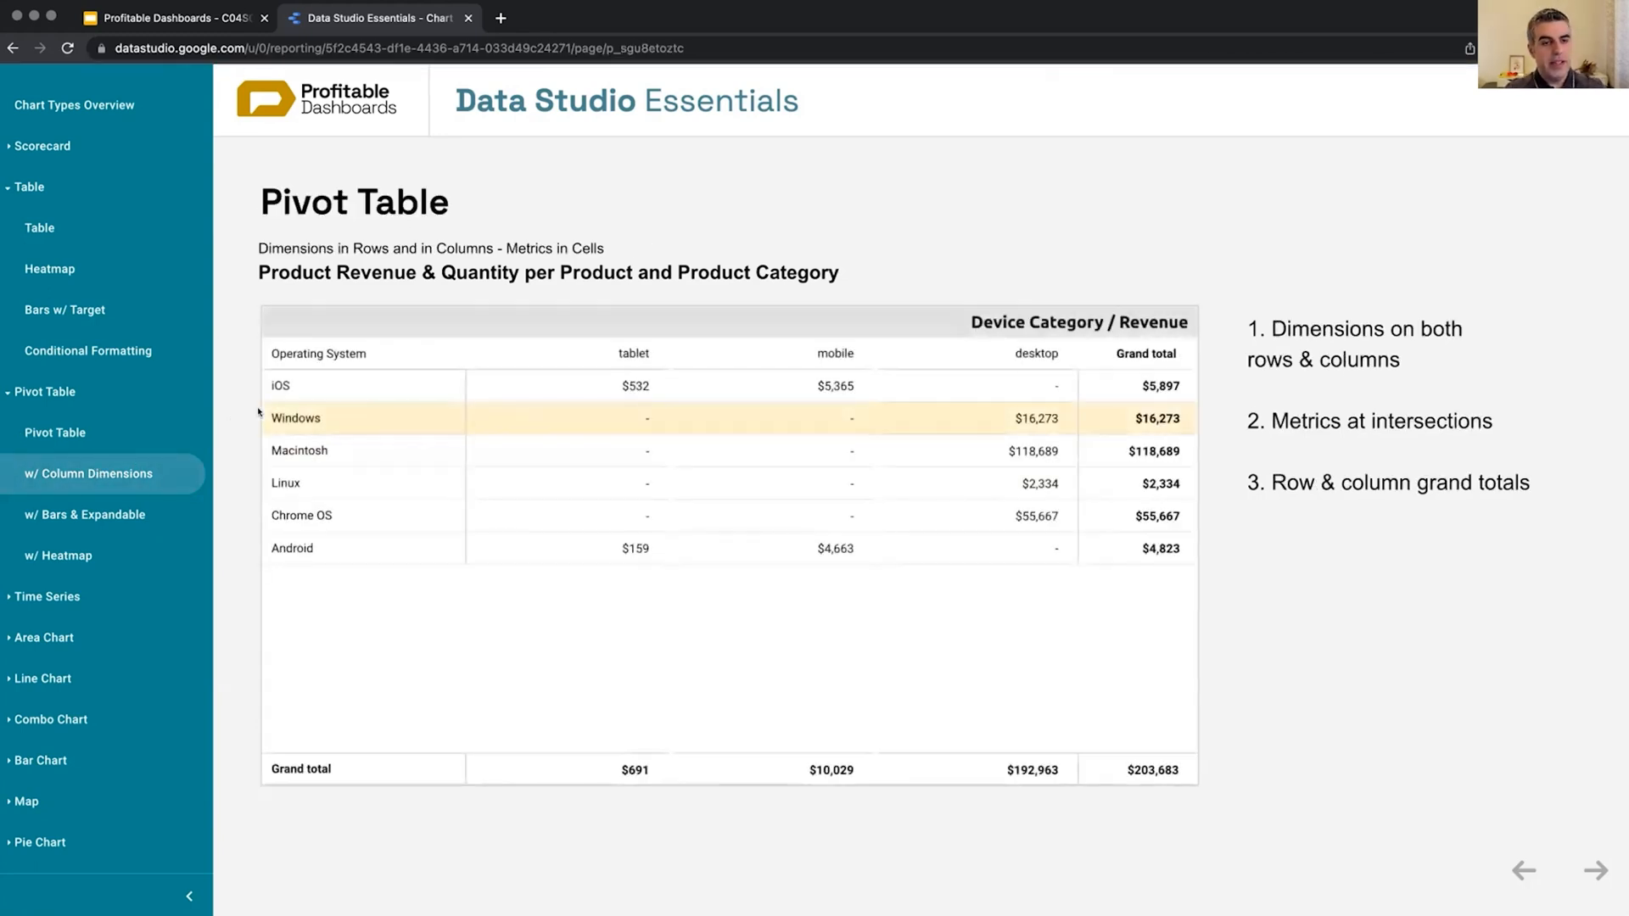
pyautogui.moveTo(1050, 230)
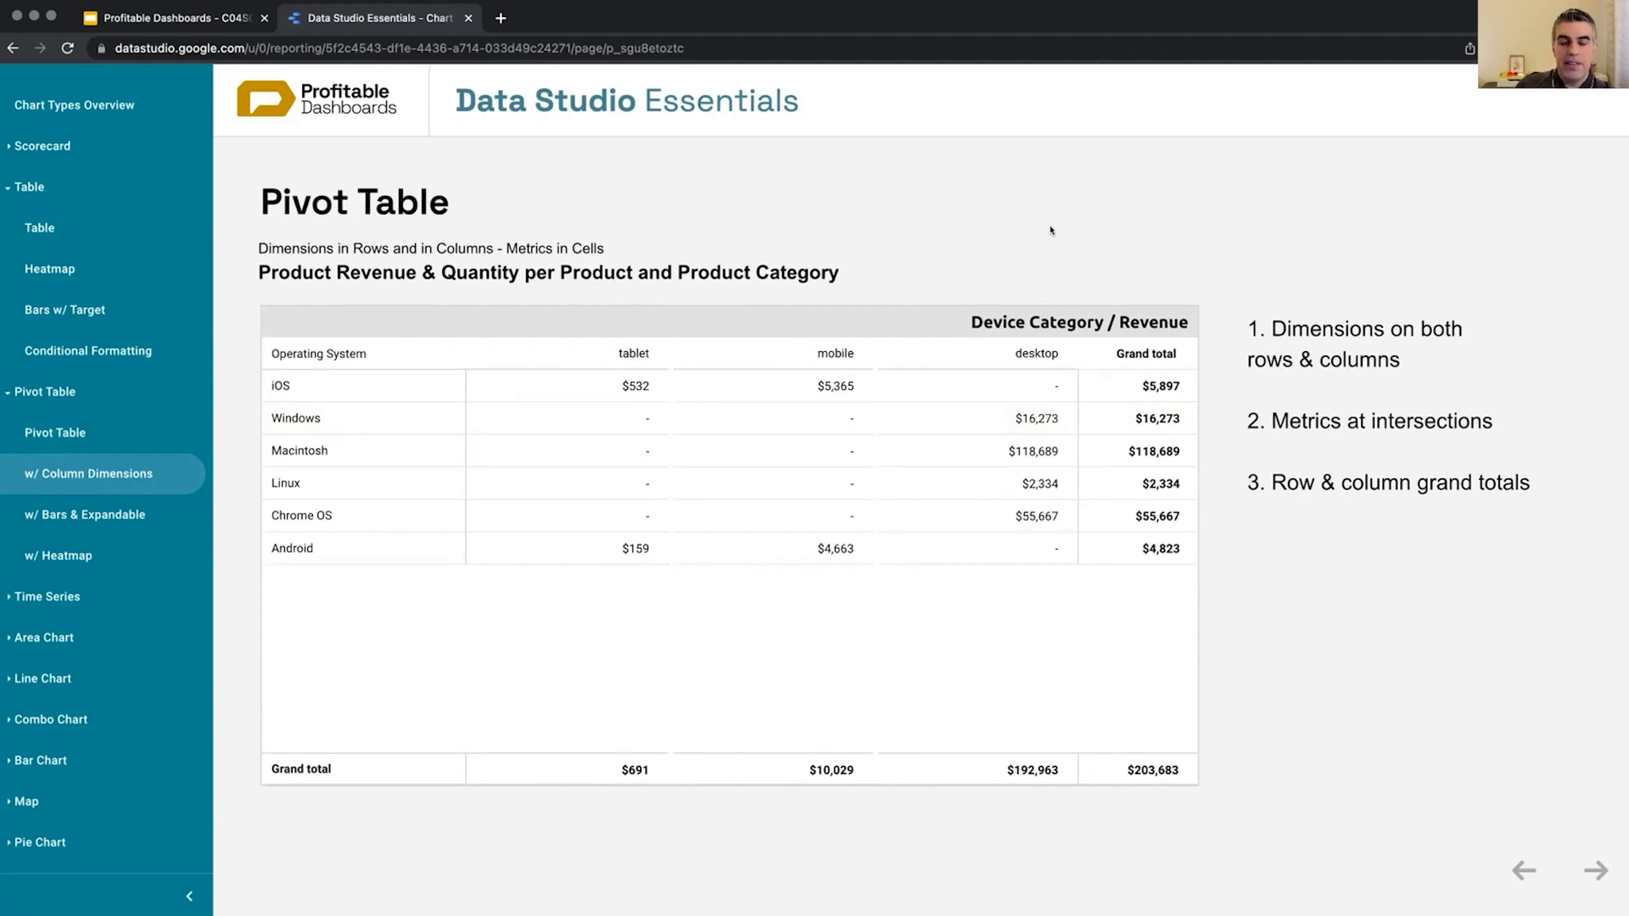
pyautogui.moveTo(248, 557)
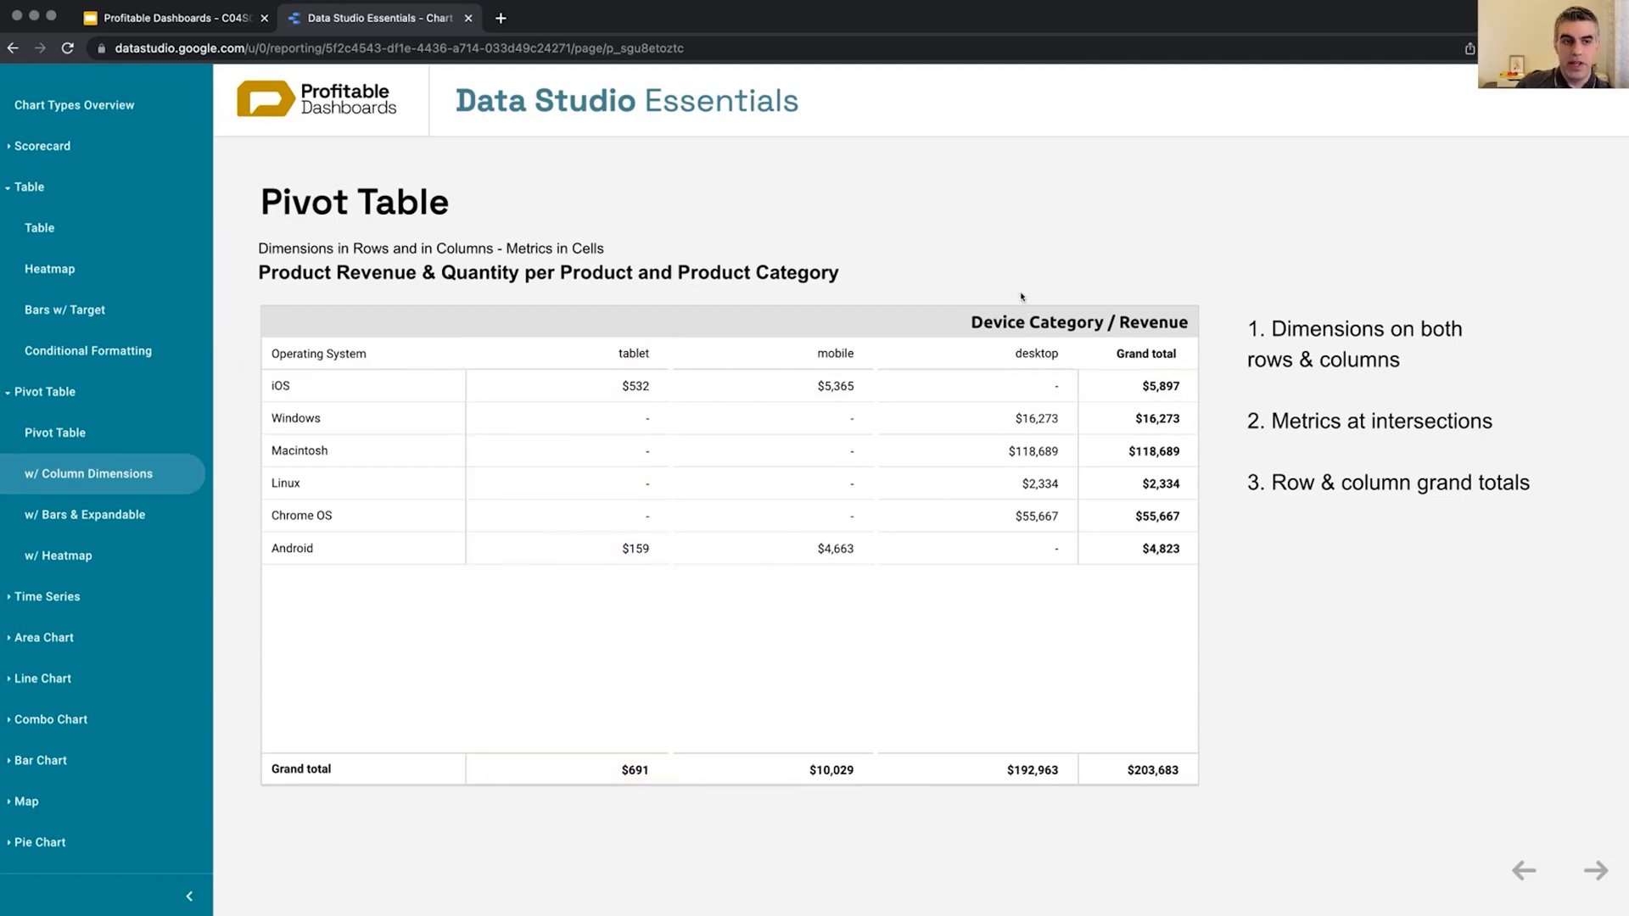
pyautogui.moveTo(244, 378)
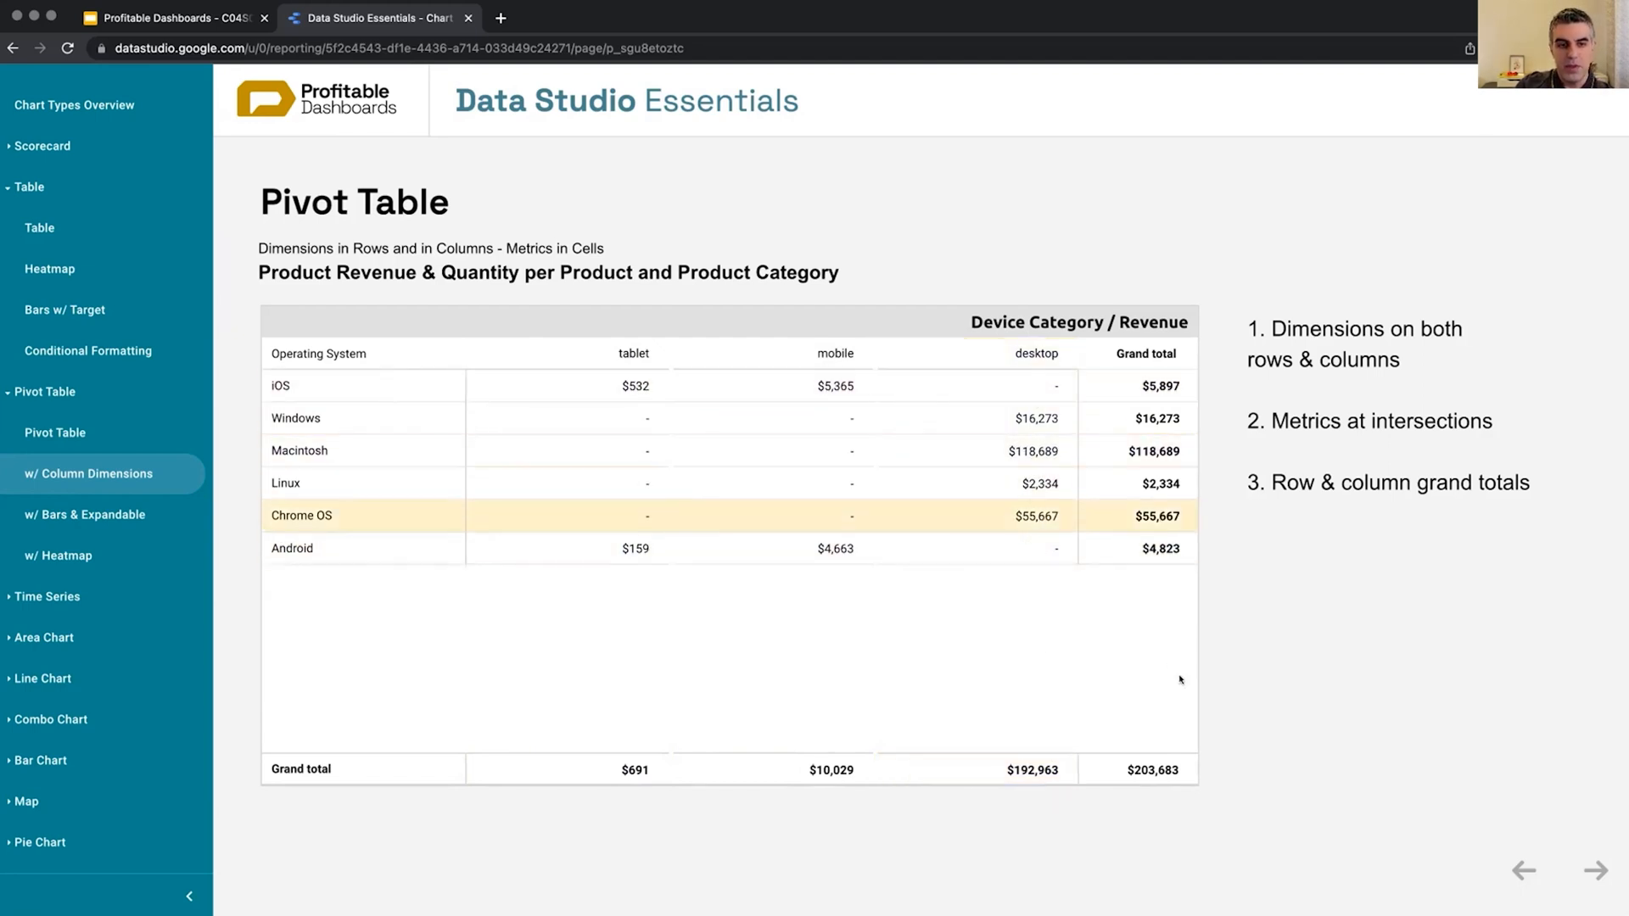
pyautogui.moveTo(1312, 704)
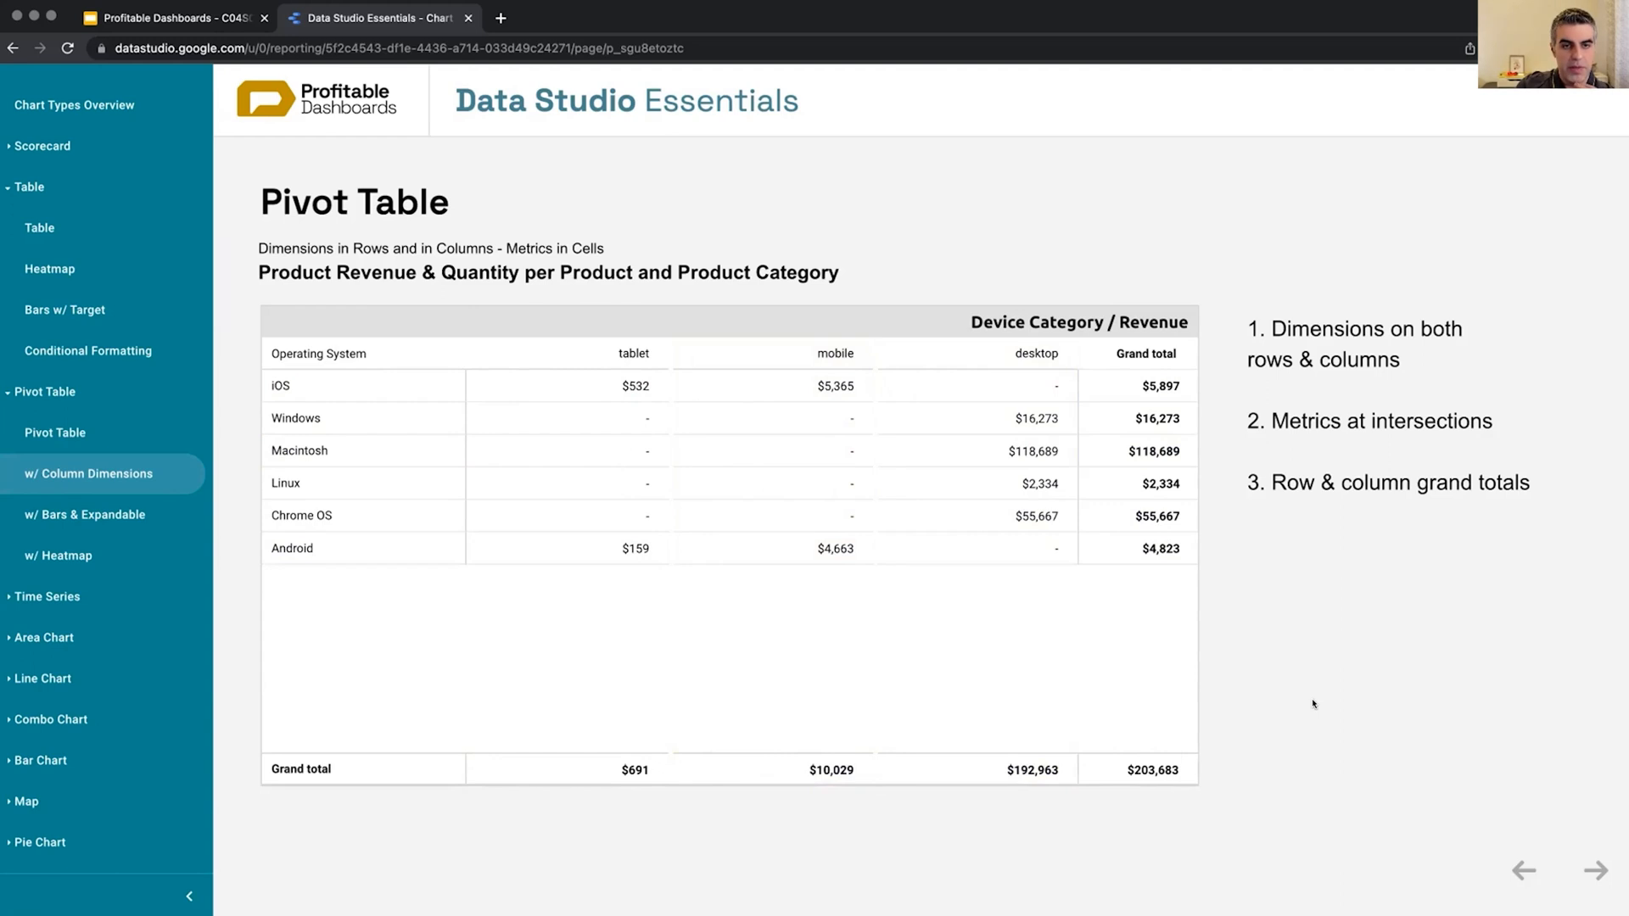
pyautogui.moveTo(1137, 706)
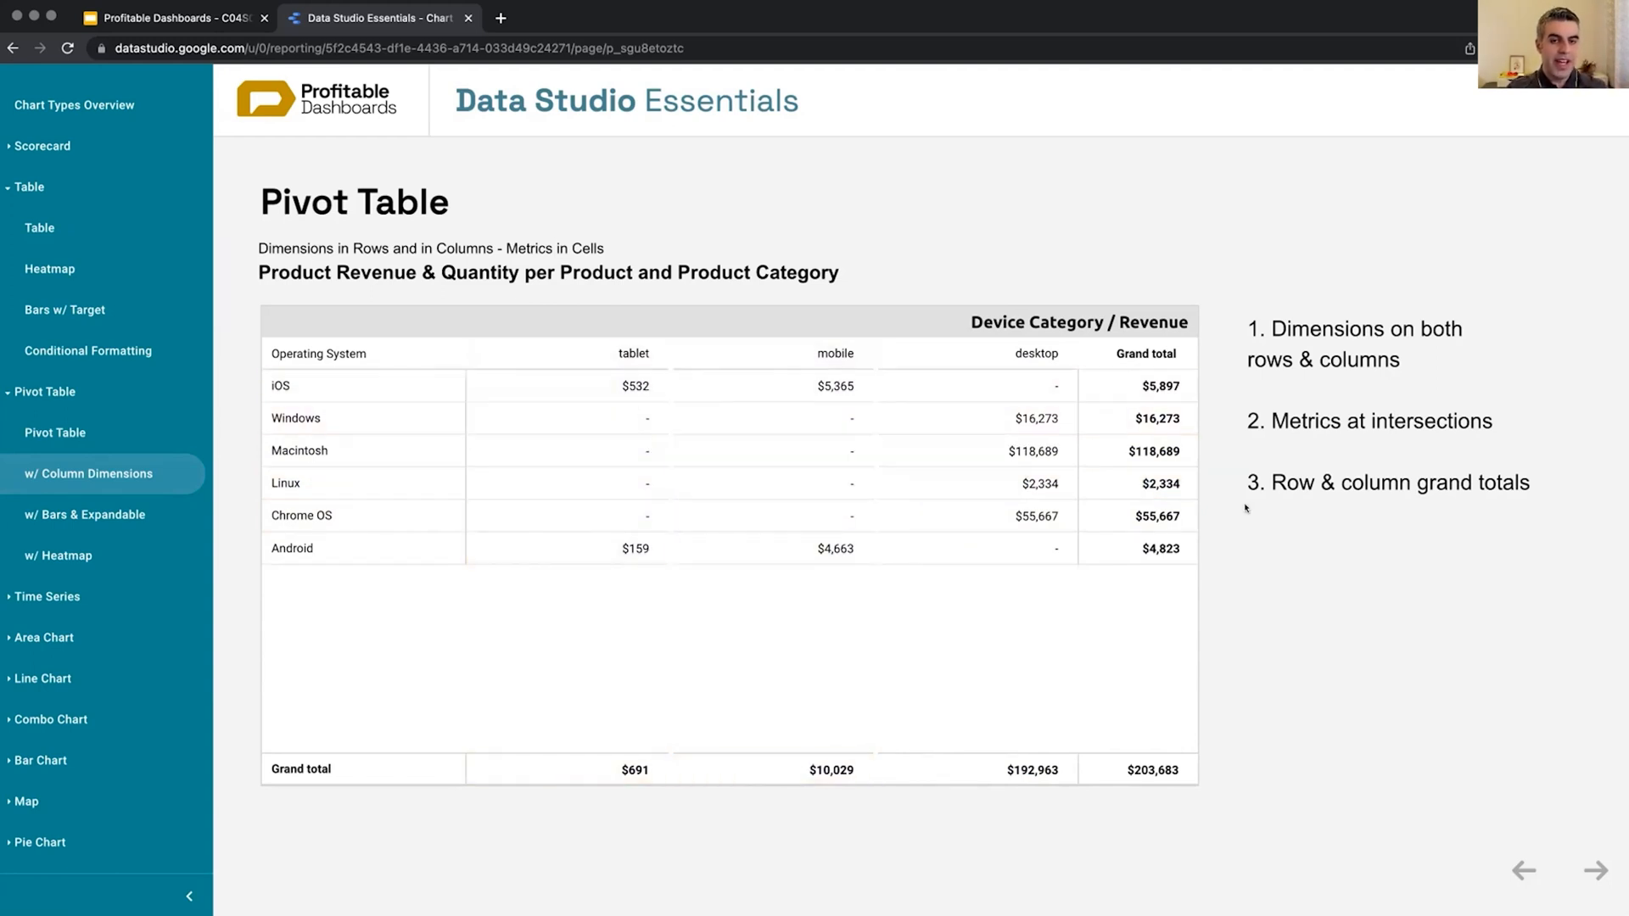
pyautogui.moveTo(103, 519)
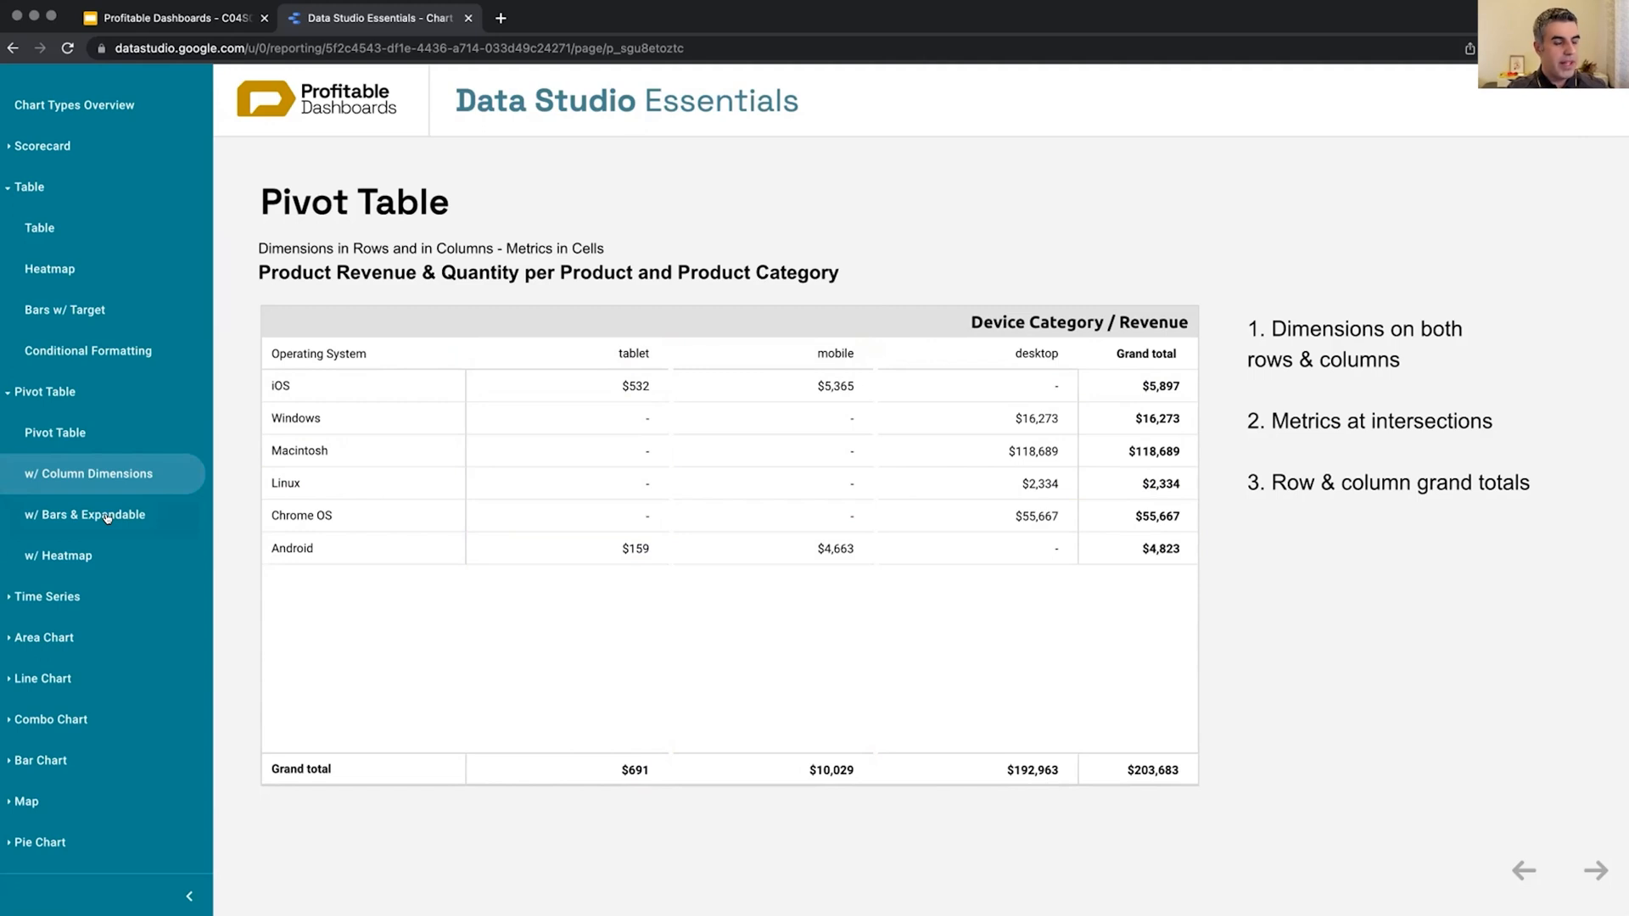
# Step: Show the bars-and-expandable pivot page, briefly revisiting the subtotals page for comparison
pyautogui.click(86, 514)
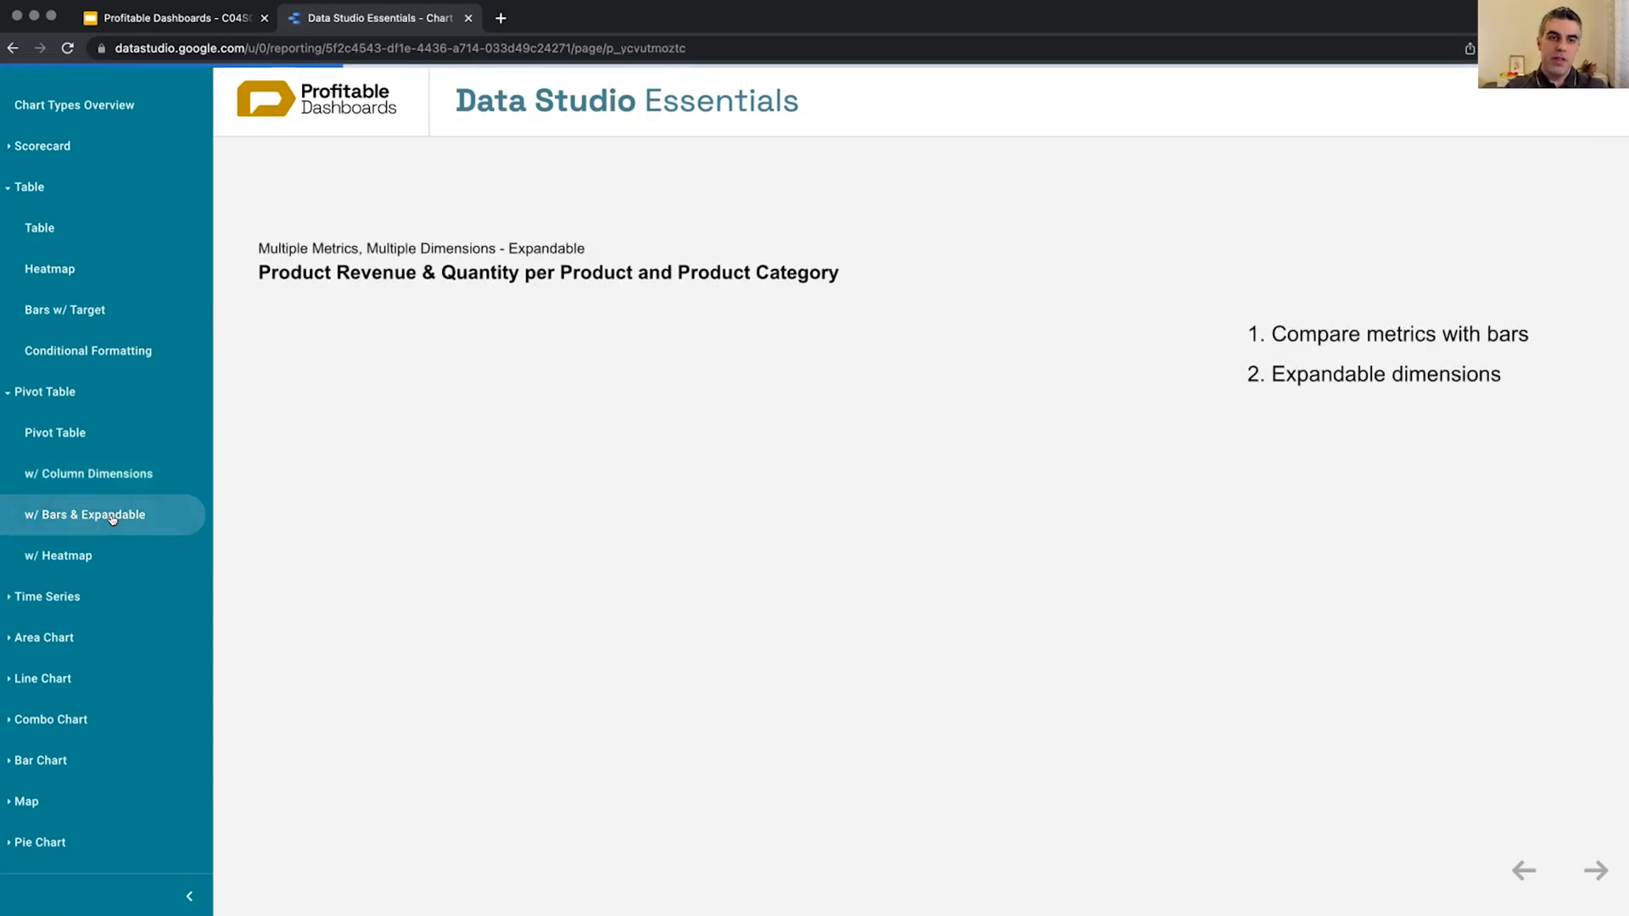
pyautogui.click(86, 514)
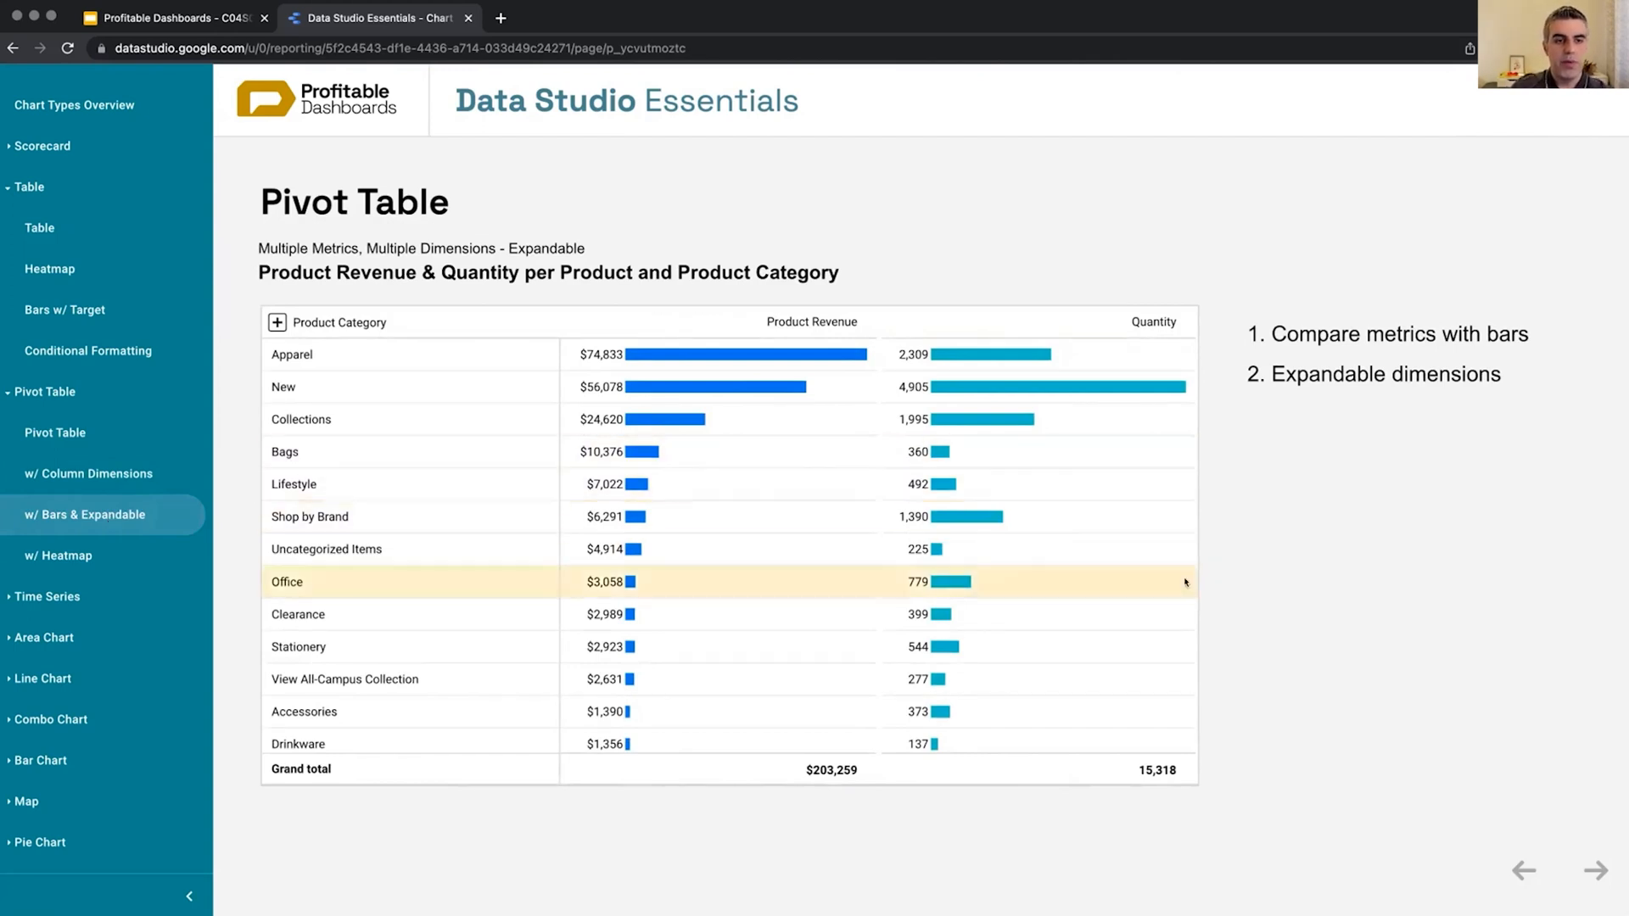
pyautogui.moveTo(1322, 577)
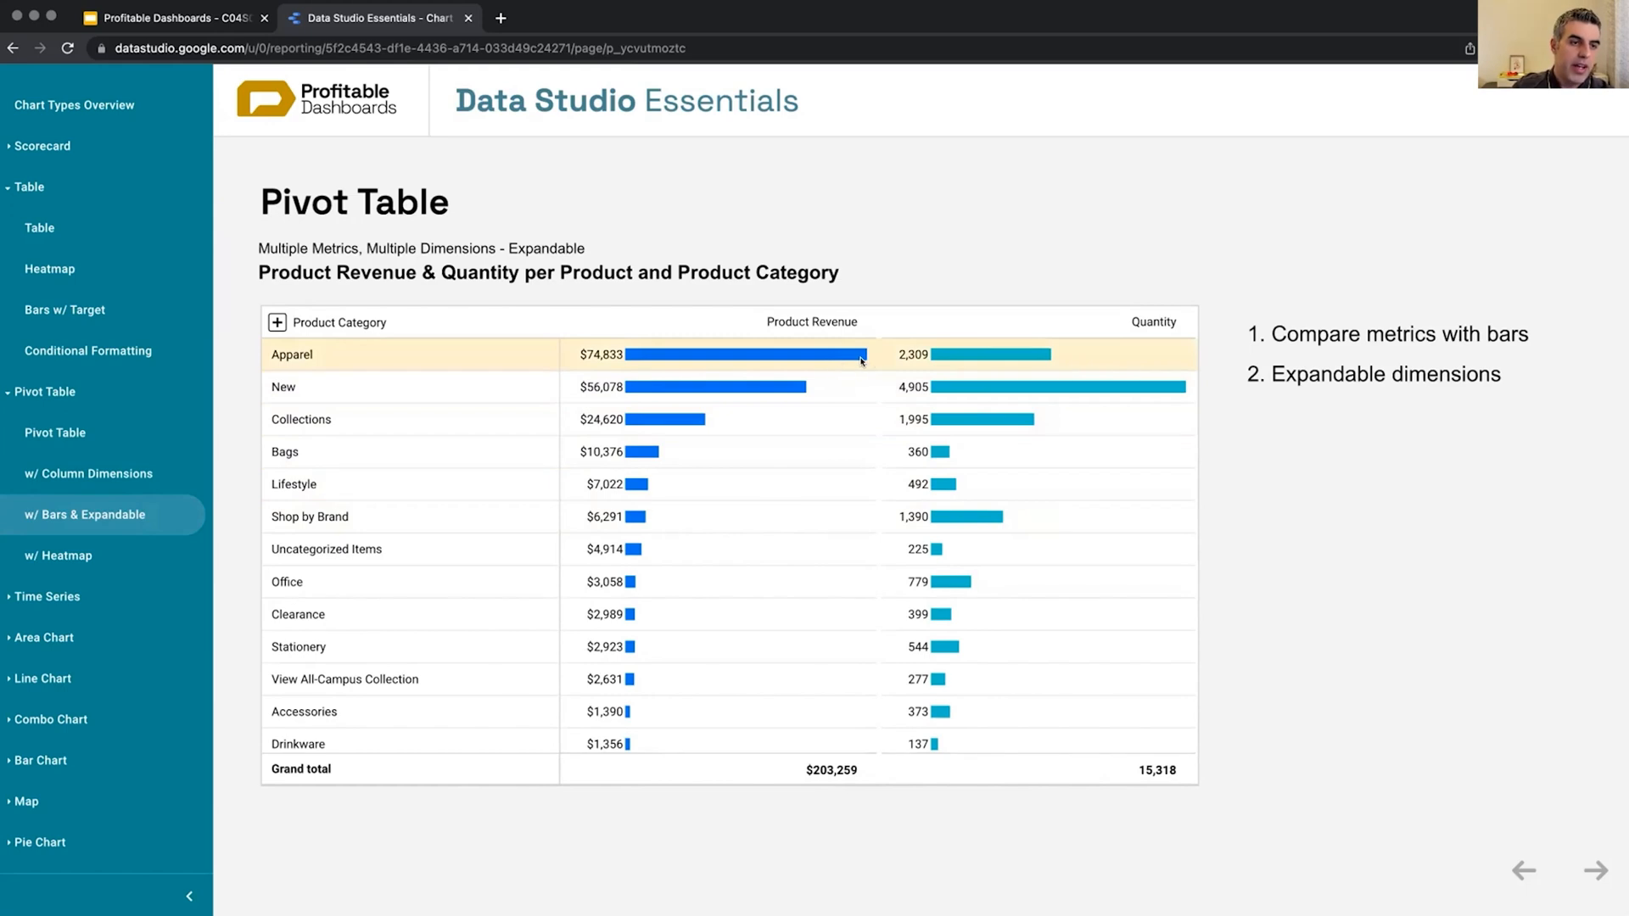
pyautogui.moveTo(628, 548)
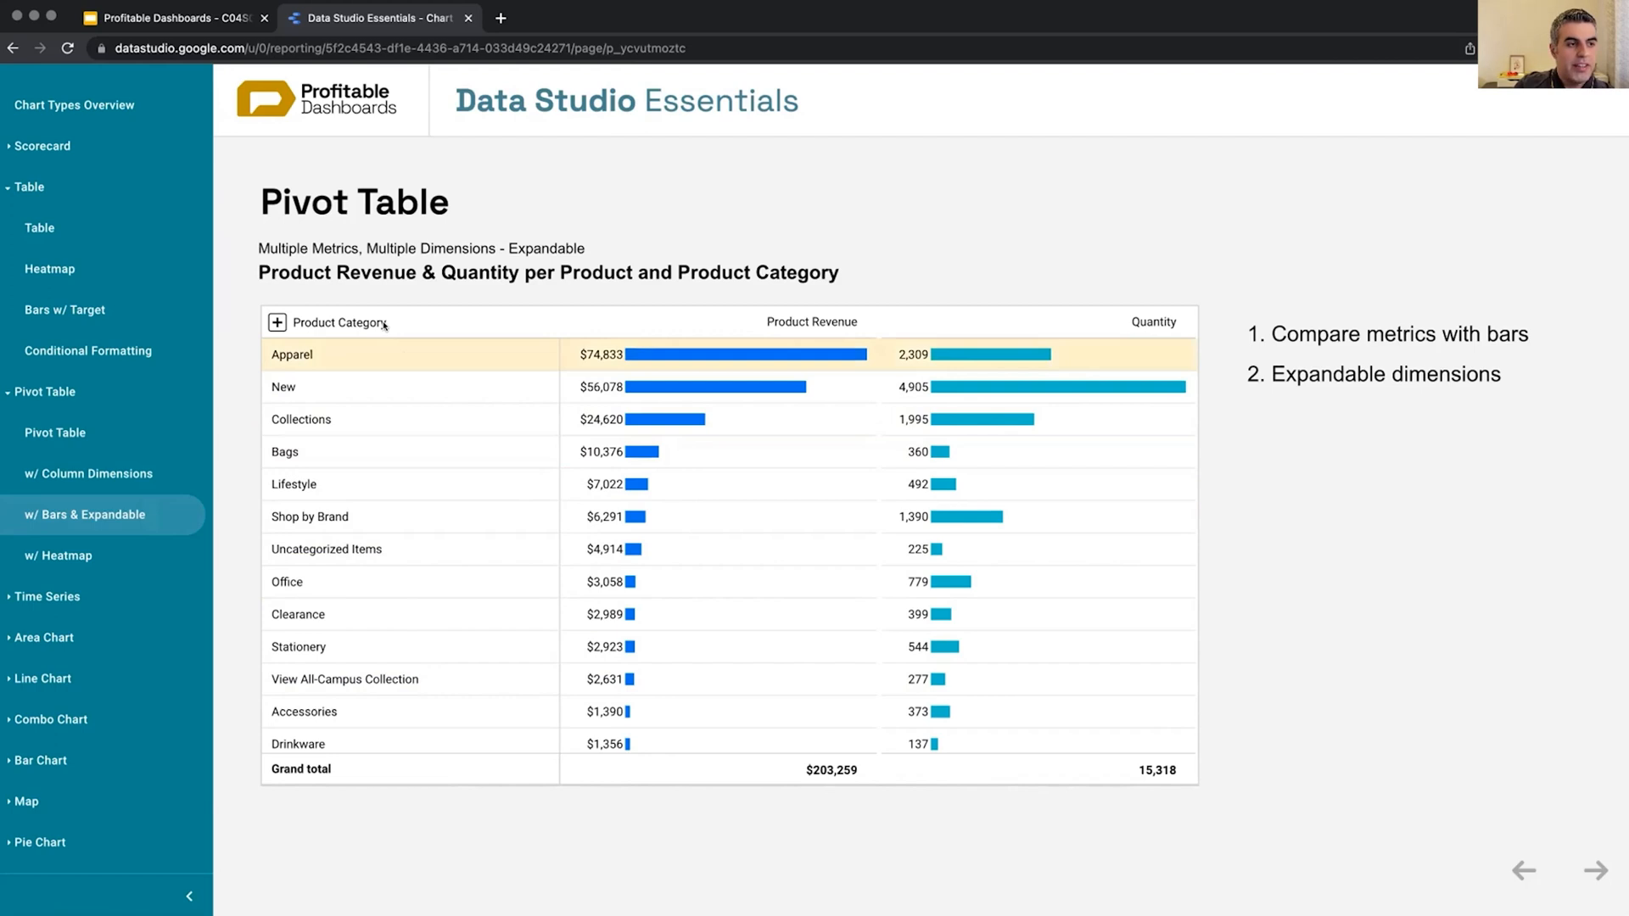
pyautogui.click(55, 433)
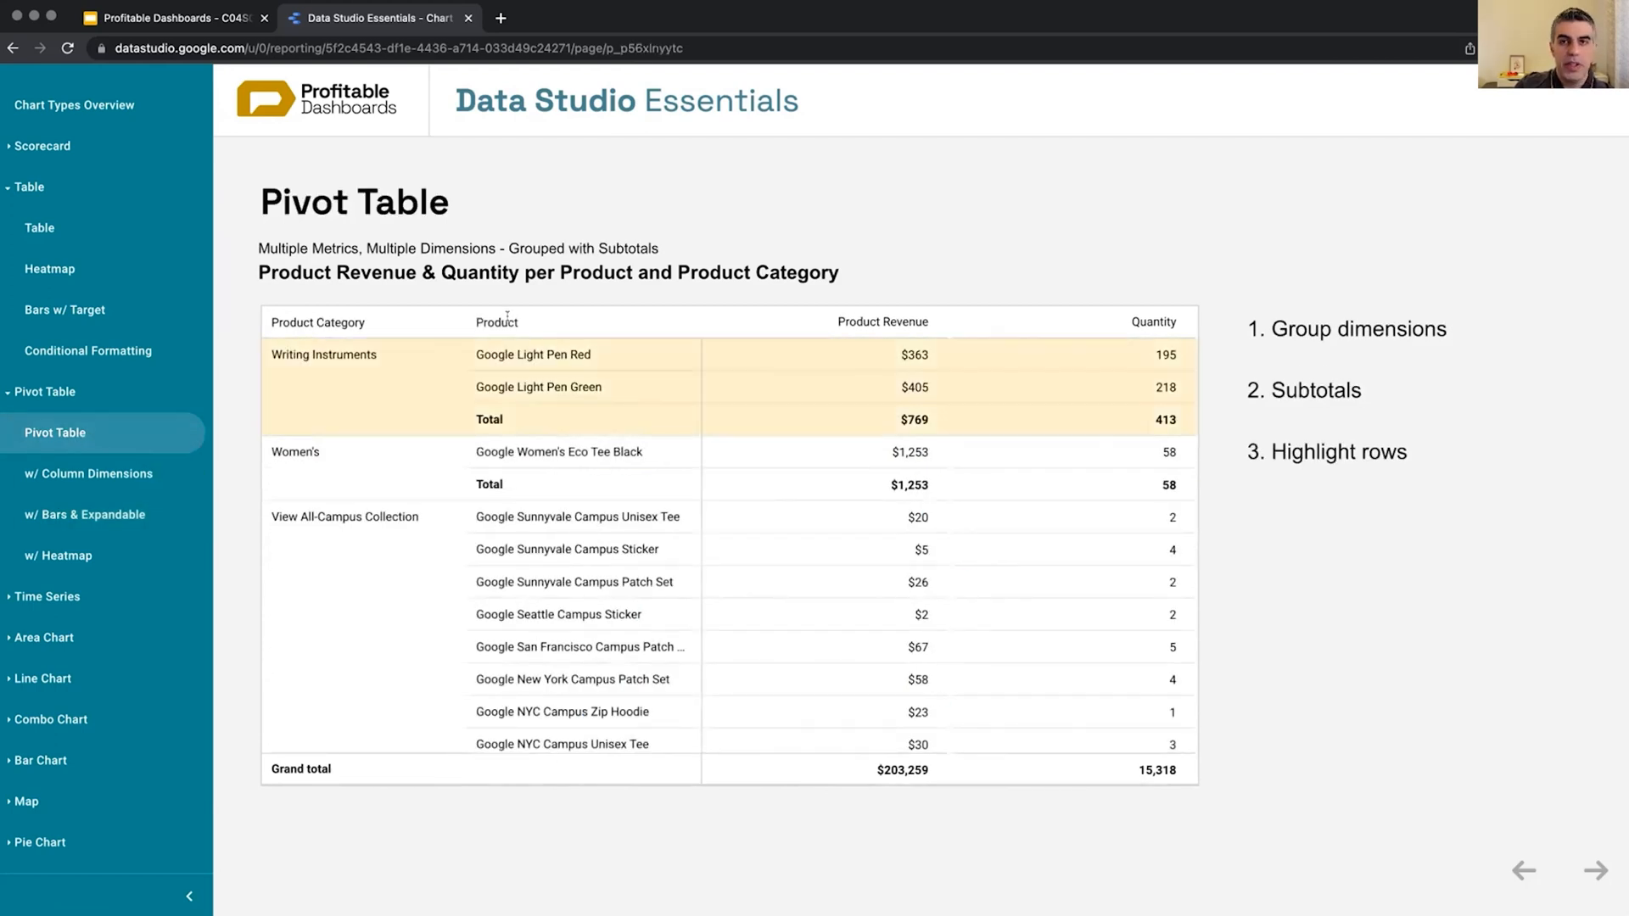
pyautogui.click(86, 514)
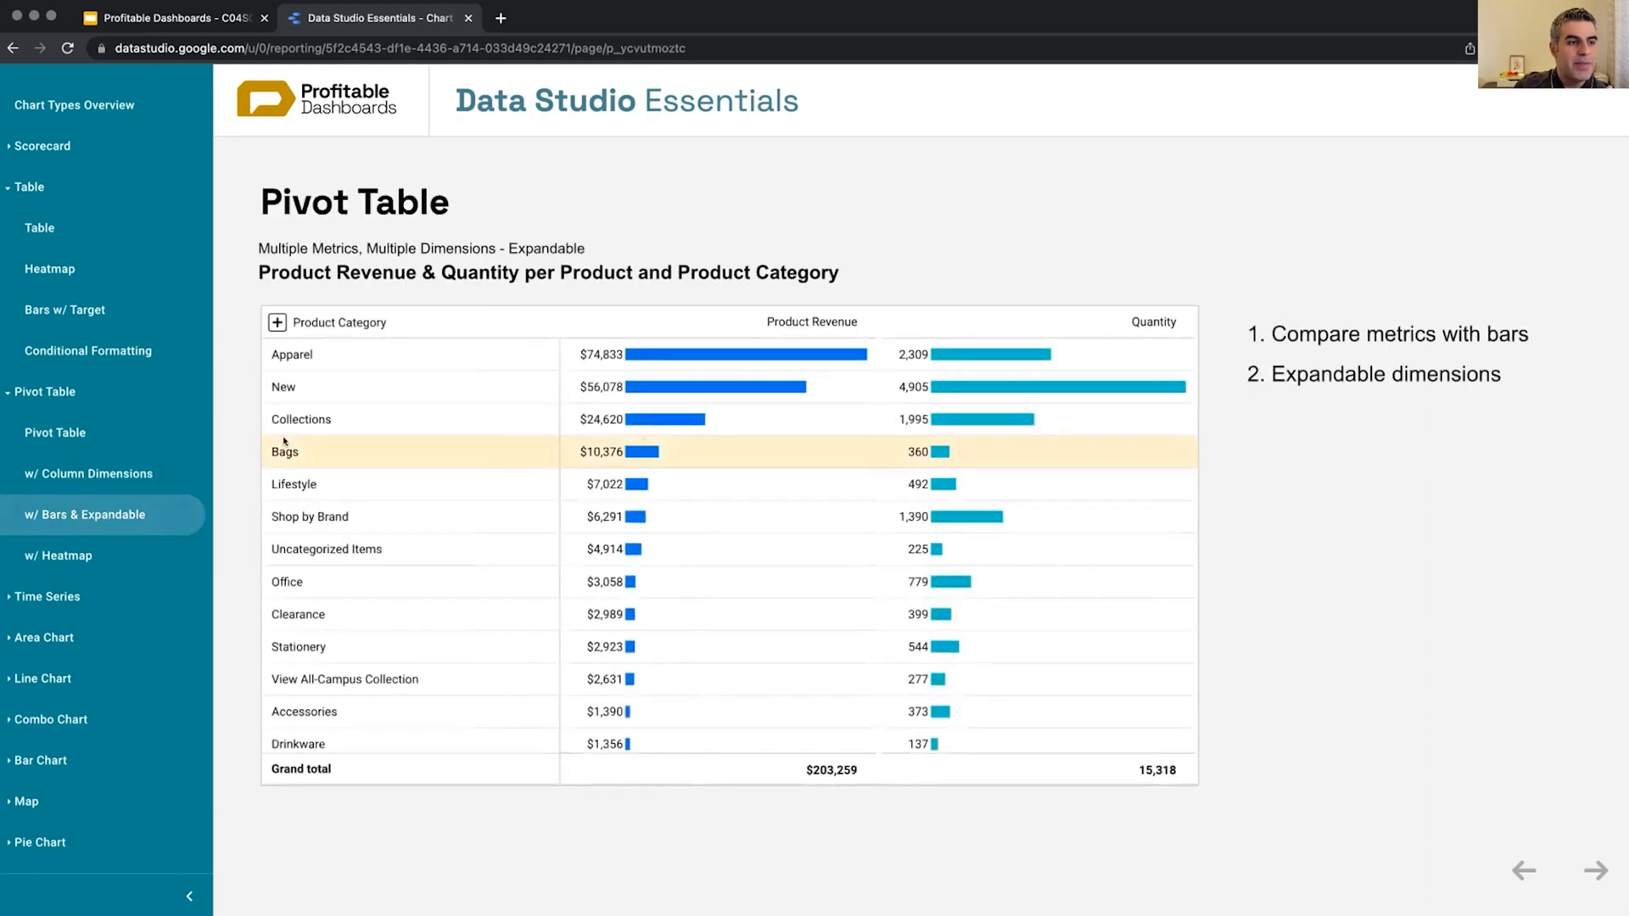
pyautogui.moveTo(290, 353)
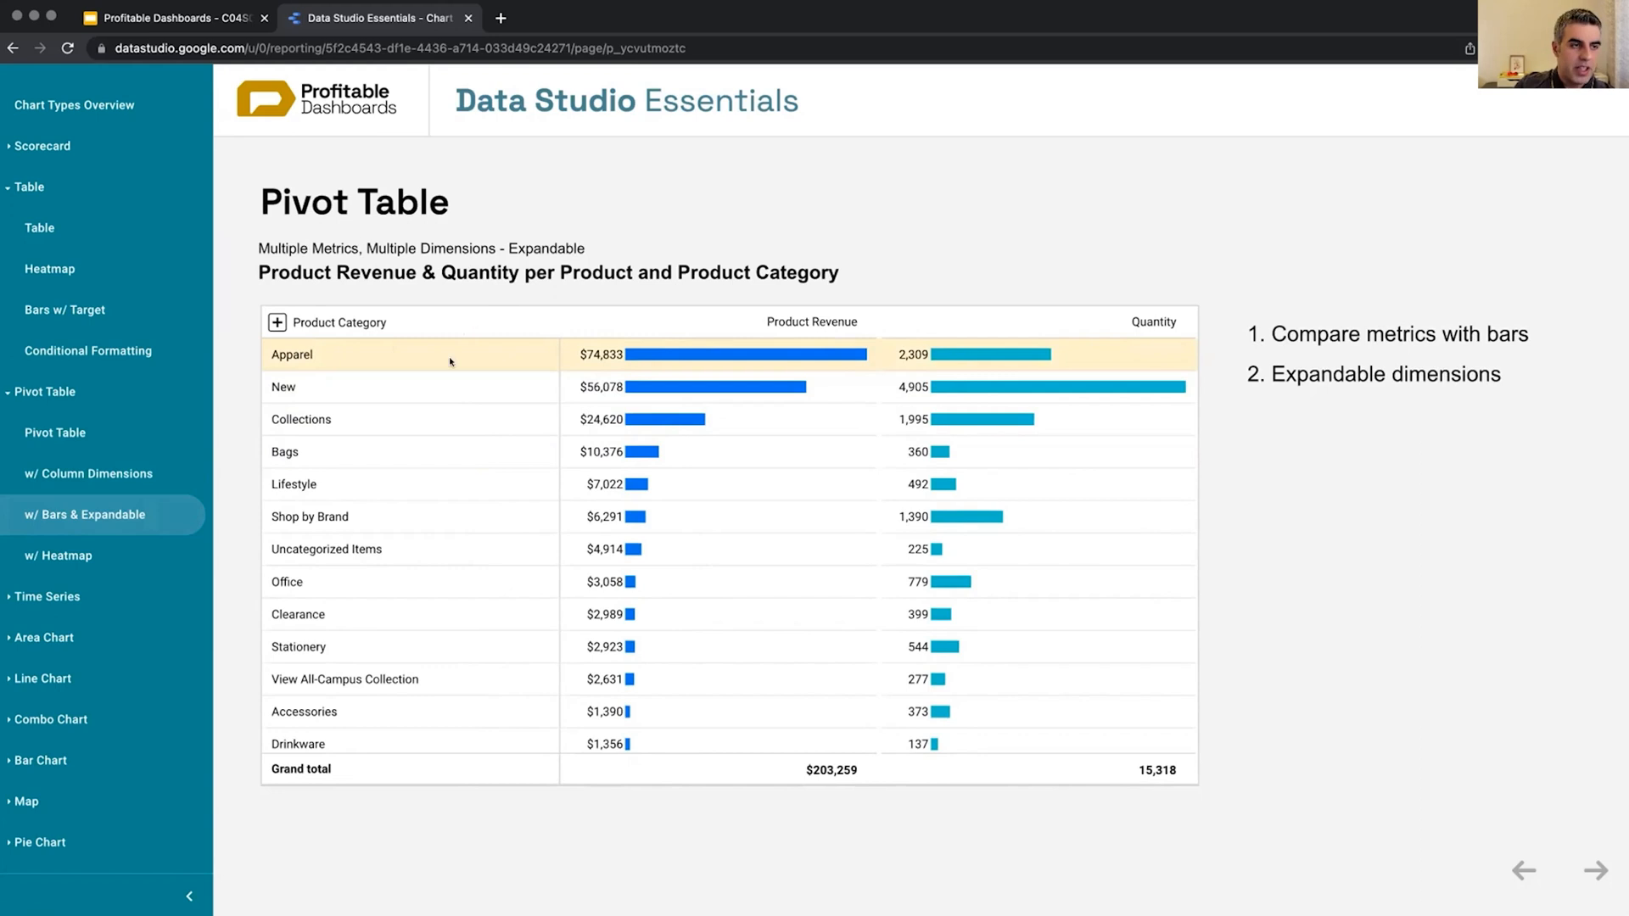
pyautogui.moveTo(327, 367)
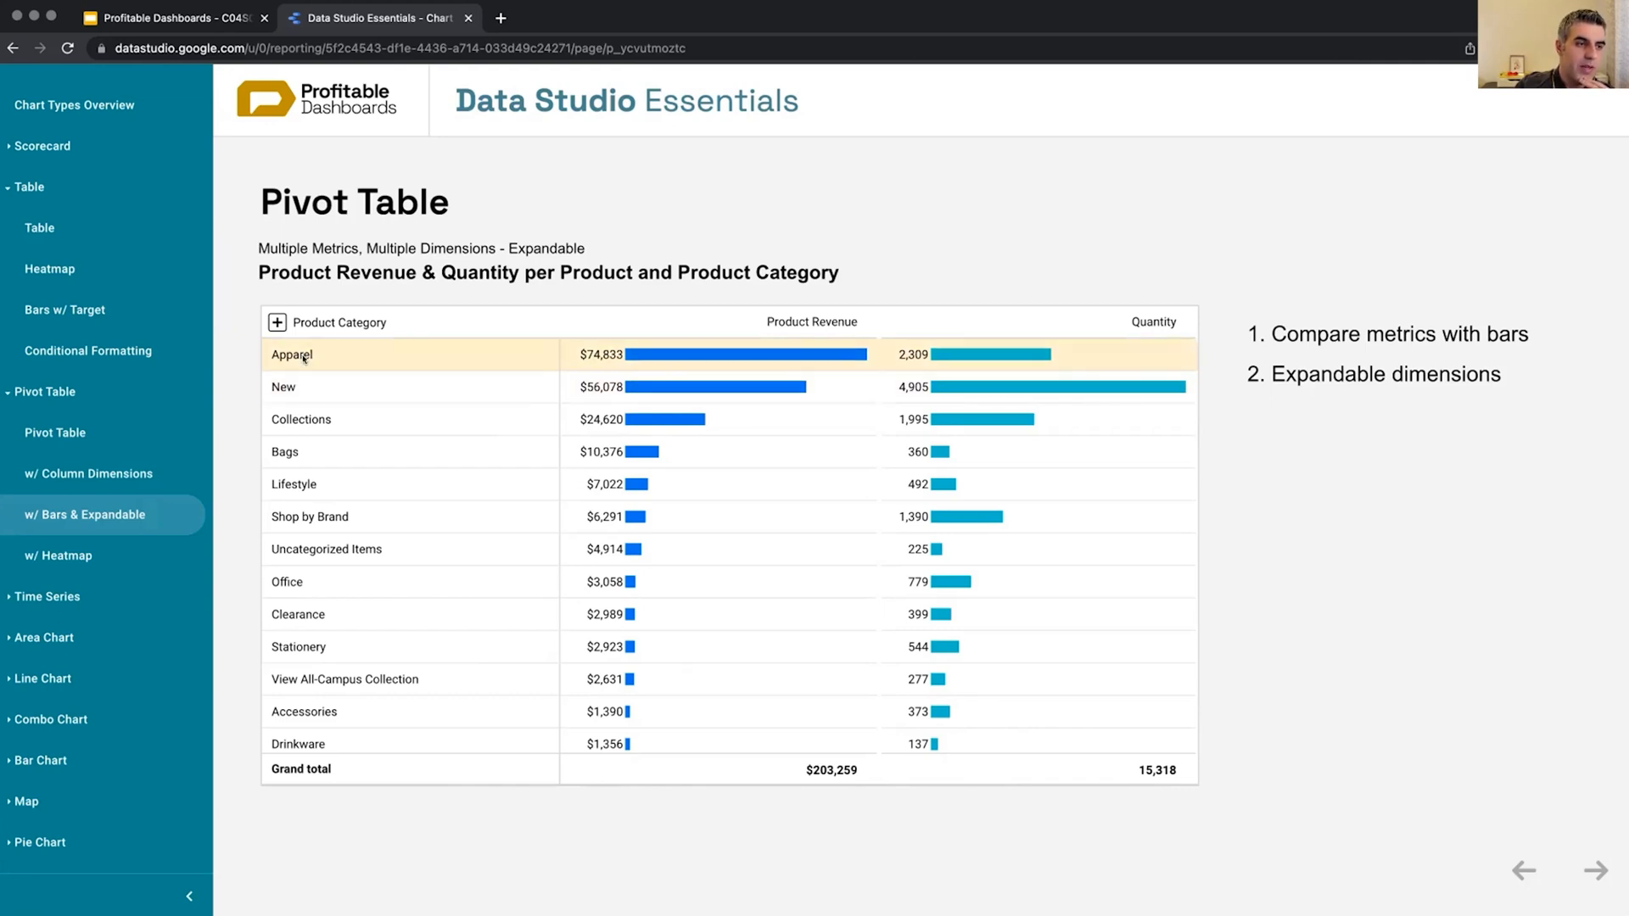
pyautogui.moveTo(304, 360)
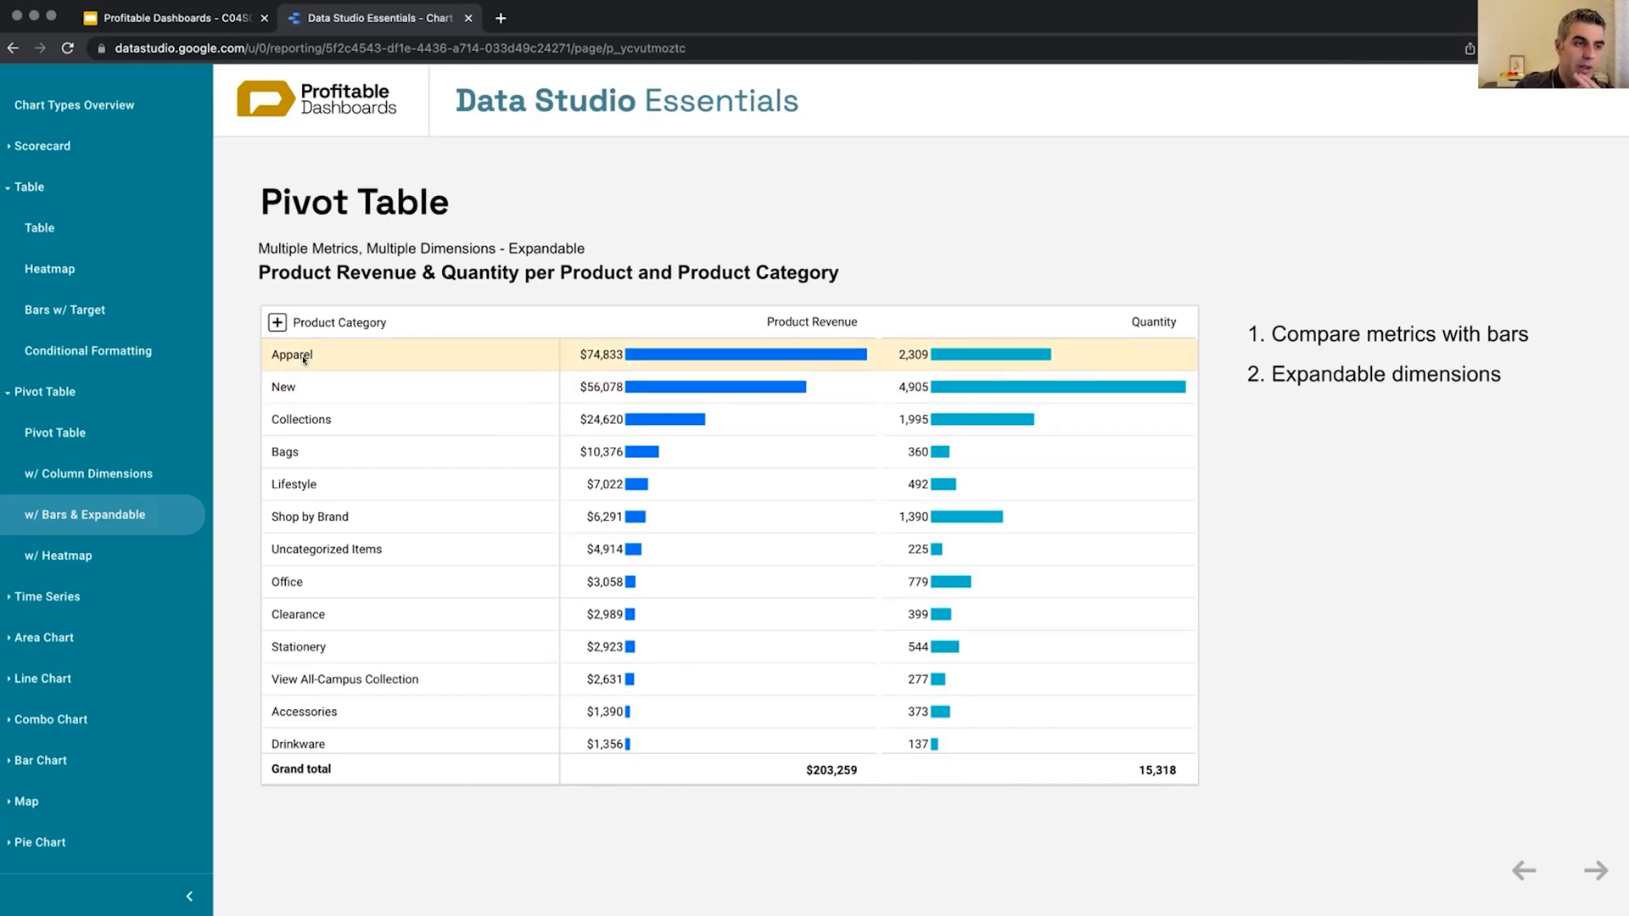
pyautogui.moveTo(358, 483)
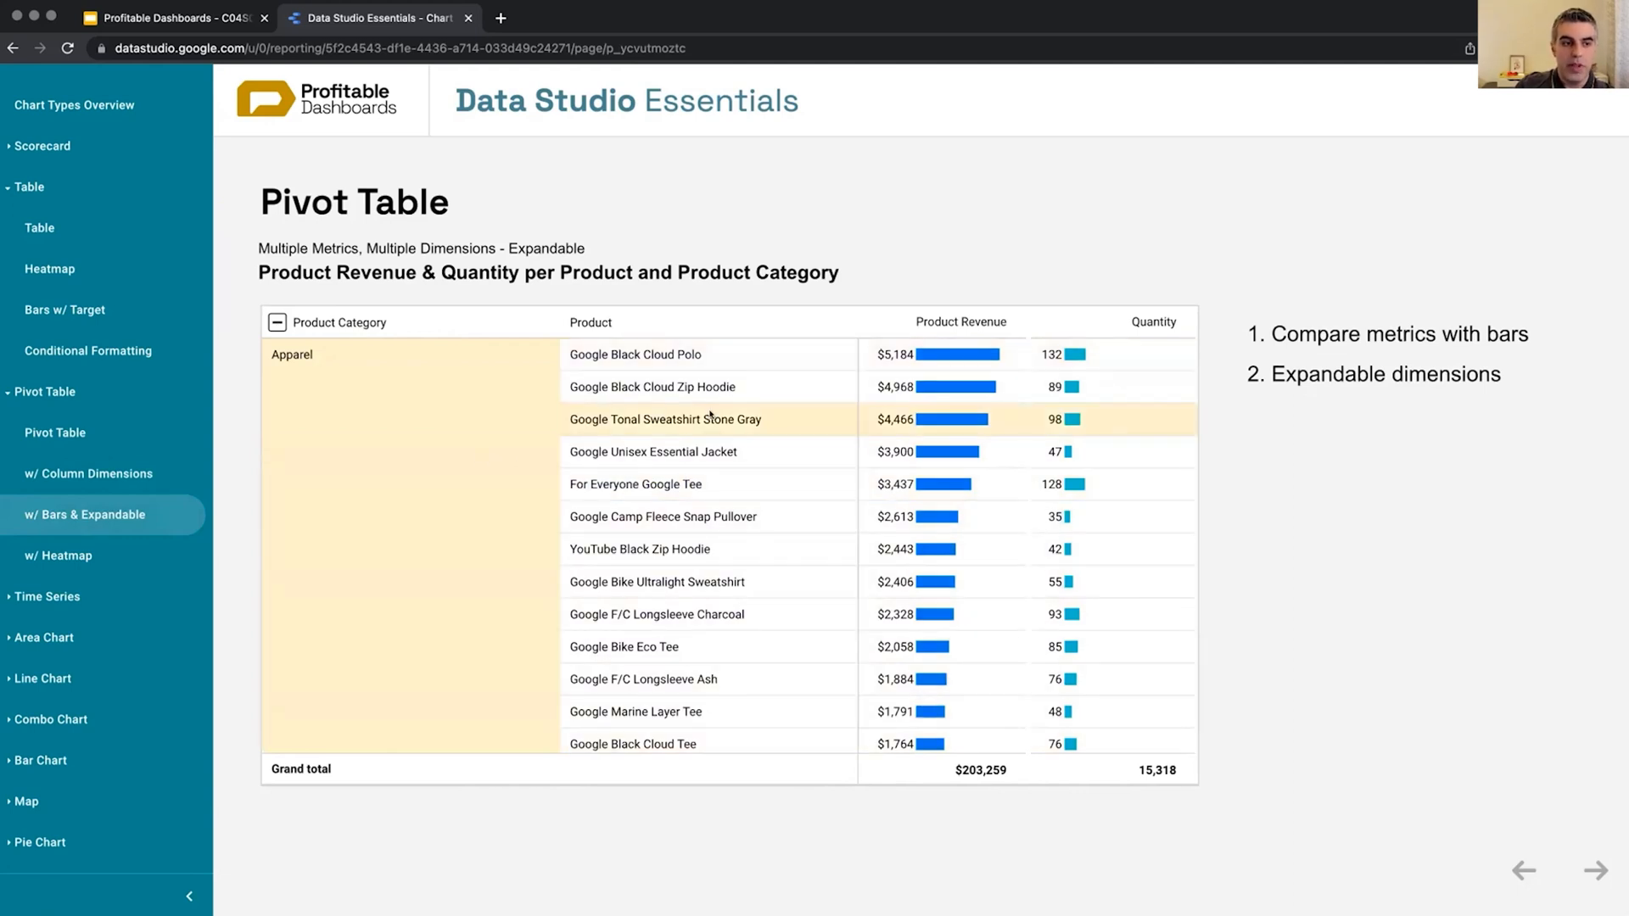
pyautogui.moveTo(674, 494)
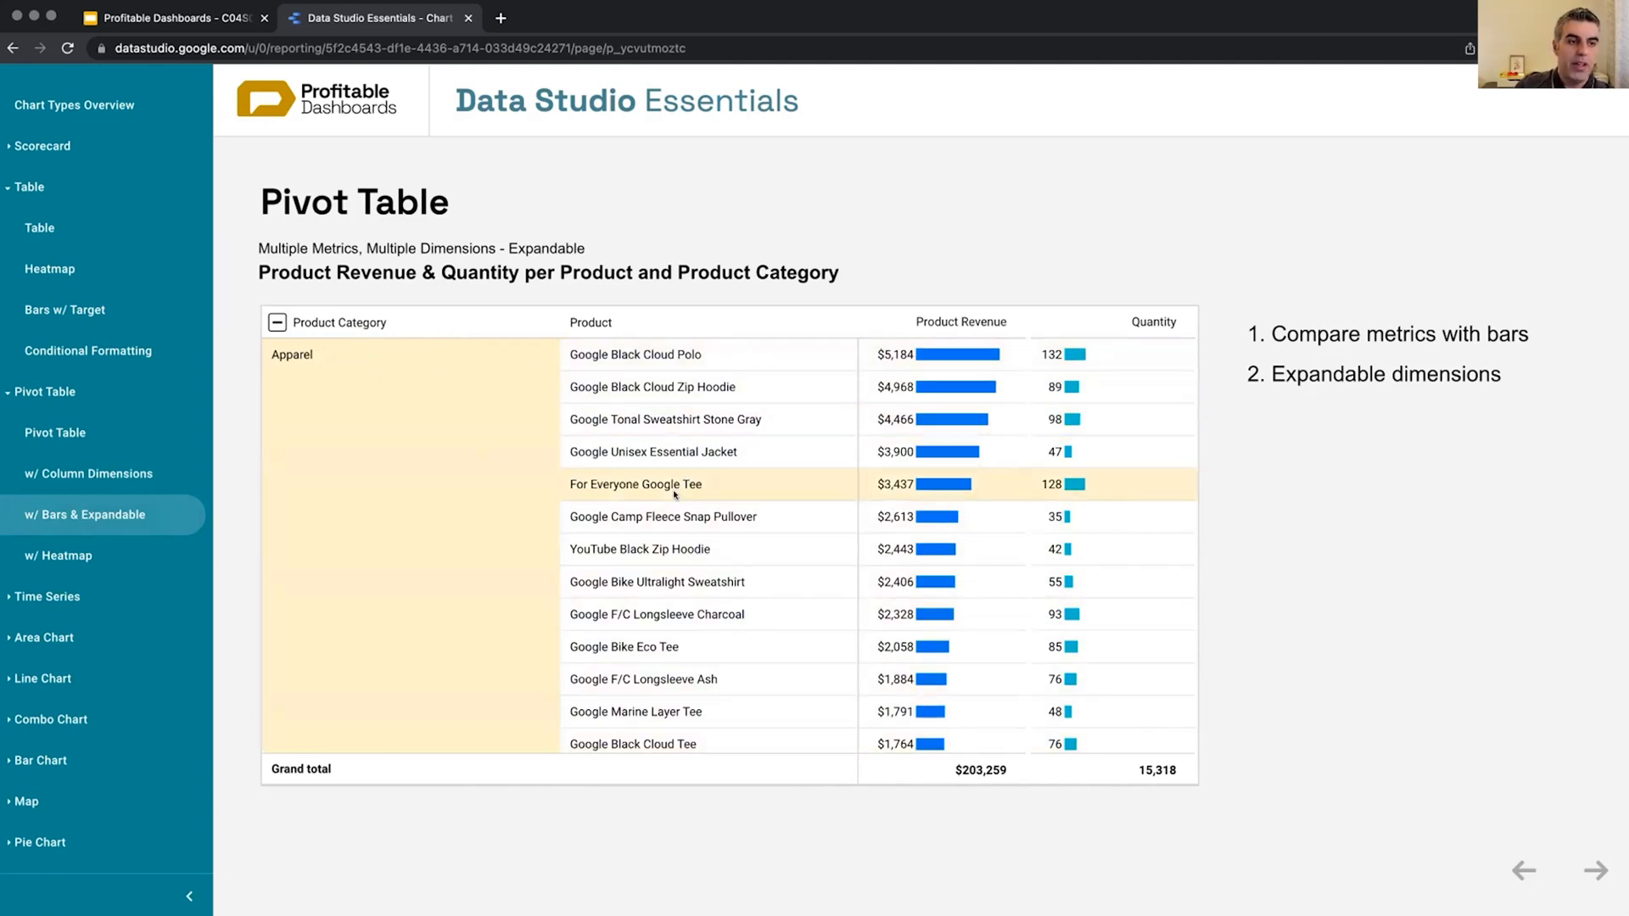
# Step: Review the expanded product rows under categories like Apparel, then collapse them back to categories
pyautogui.scroll(-3)
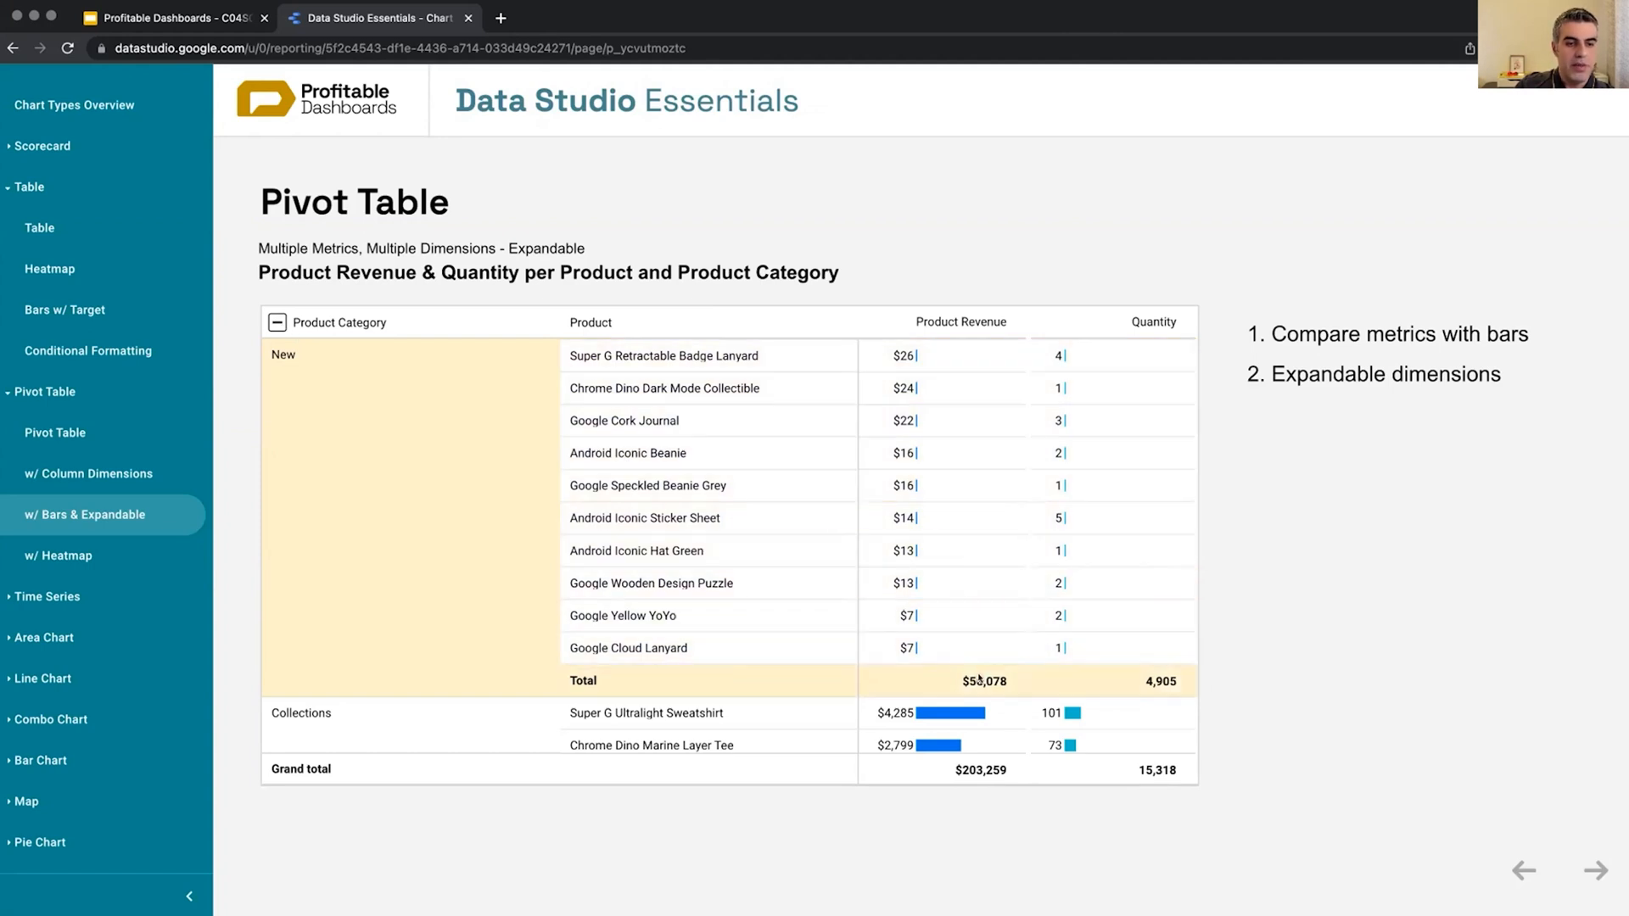
pyautogui.click(277, 322)
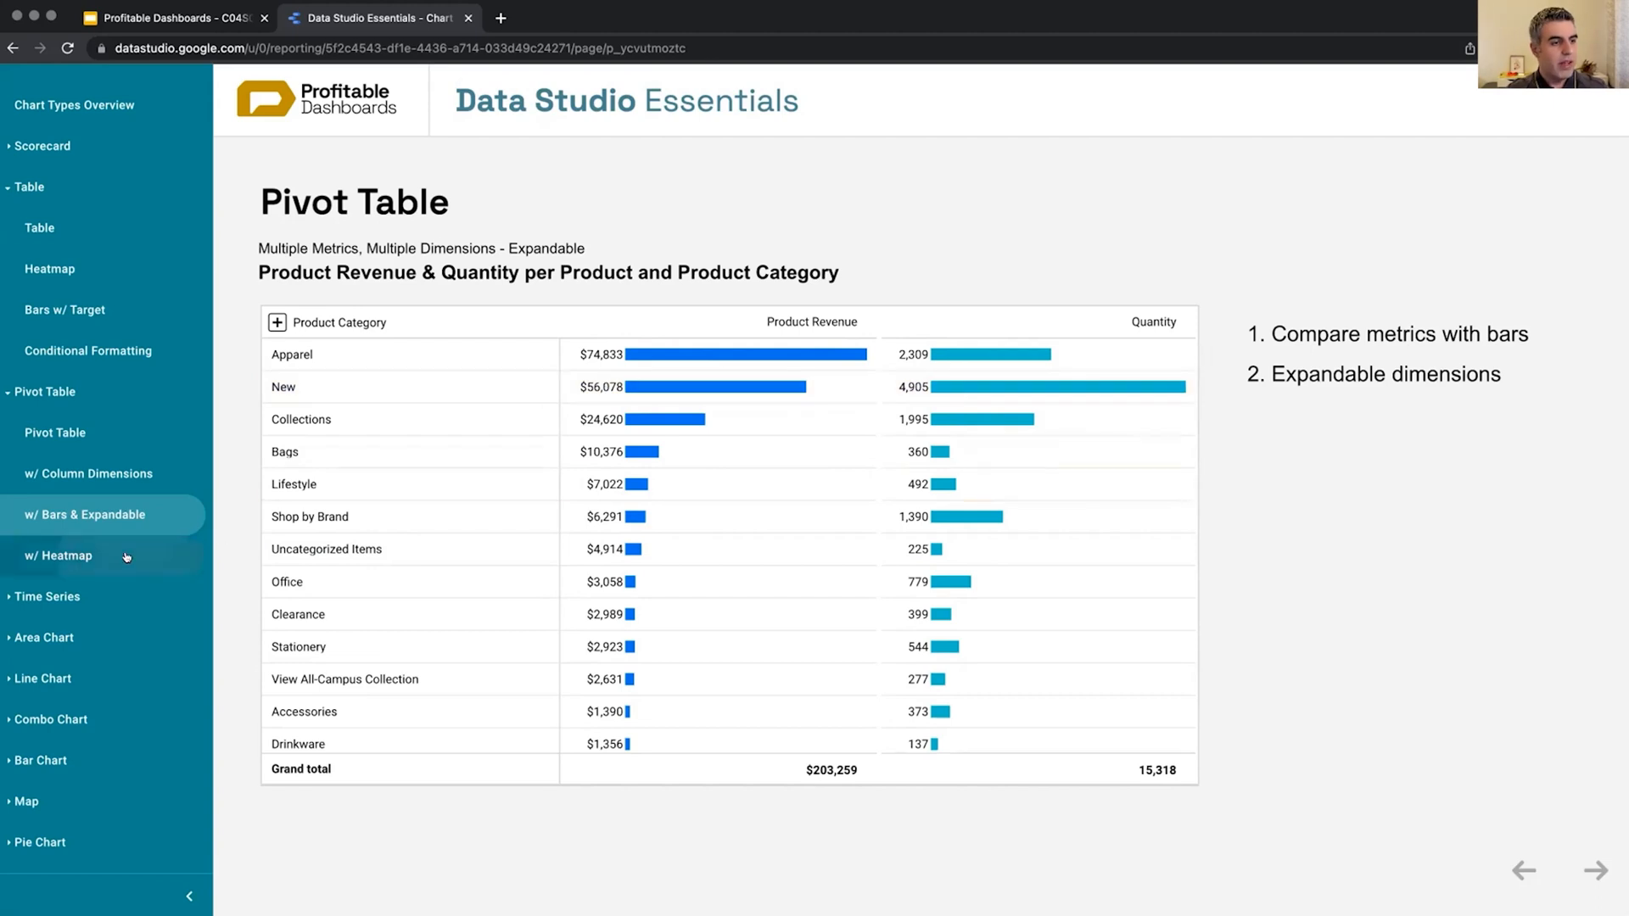
# Step: Show the heatmap pivot page, briefly comparing it with the column dimensions pivot
pyautogui.click(59, 557)
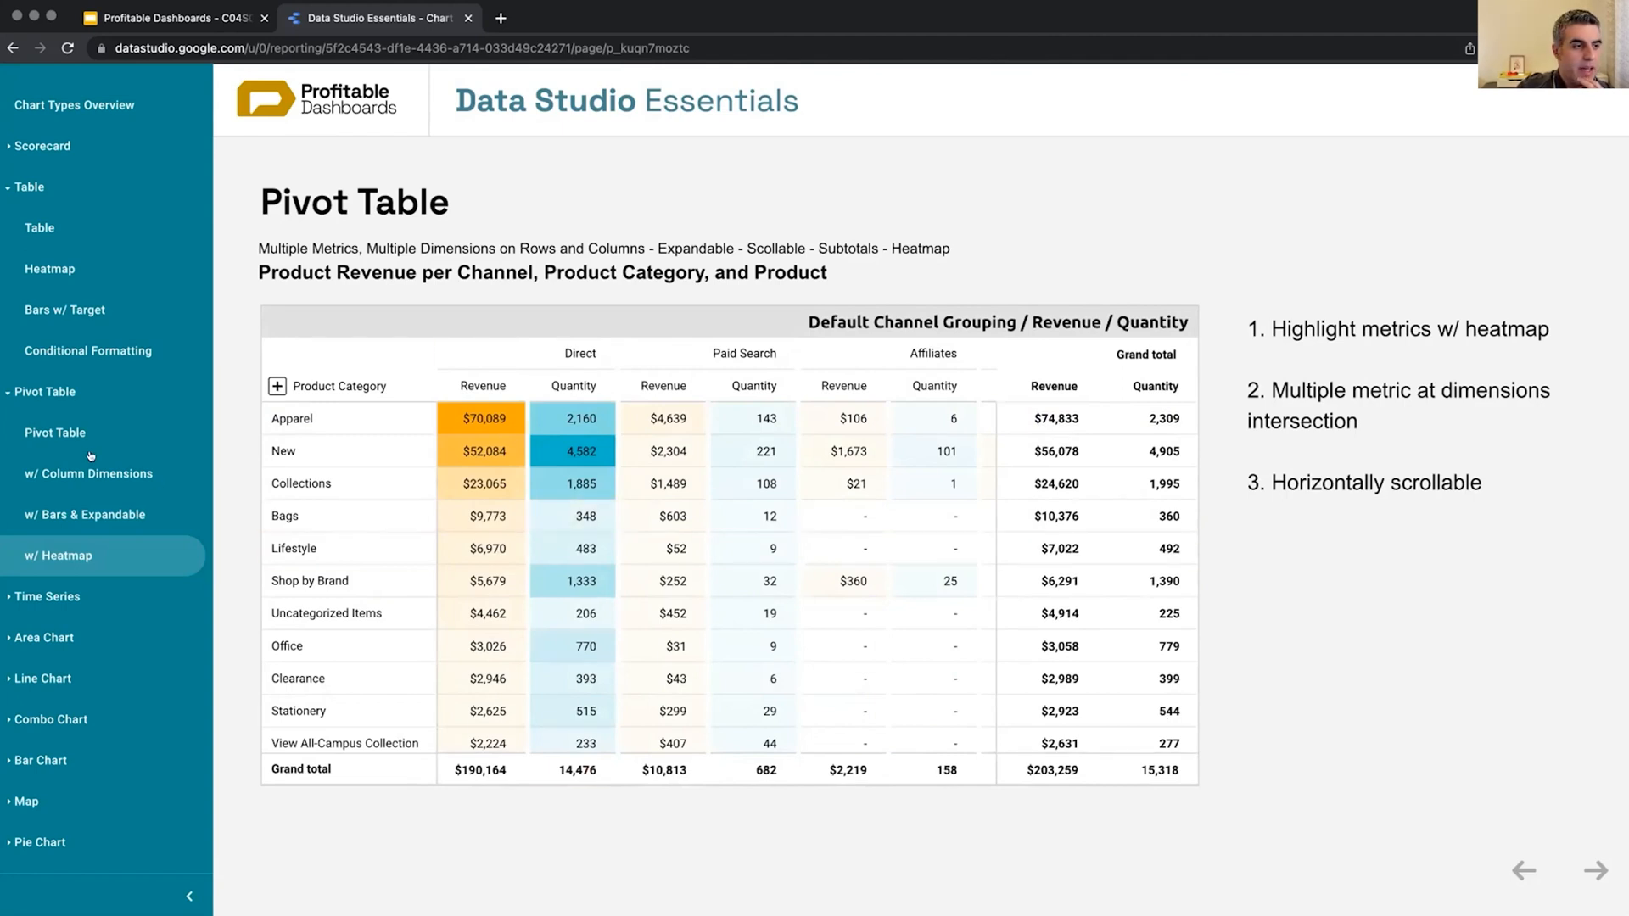
pyautogui.moveTo(73, 473)
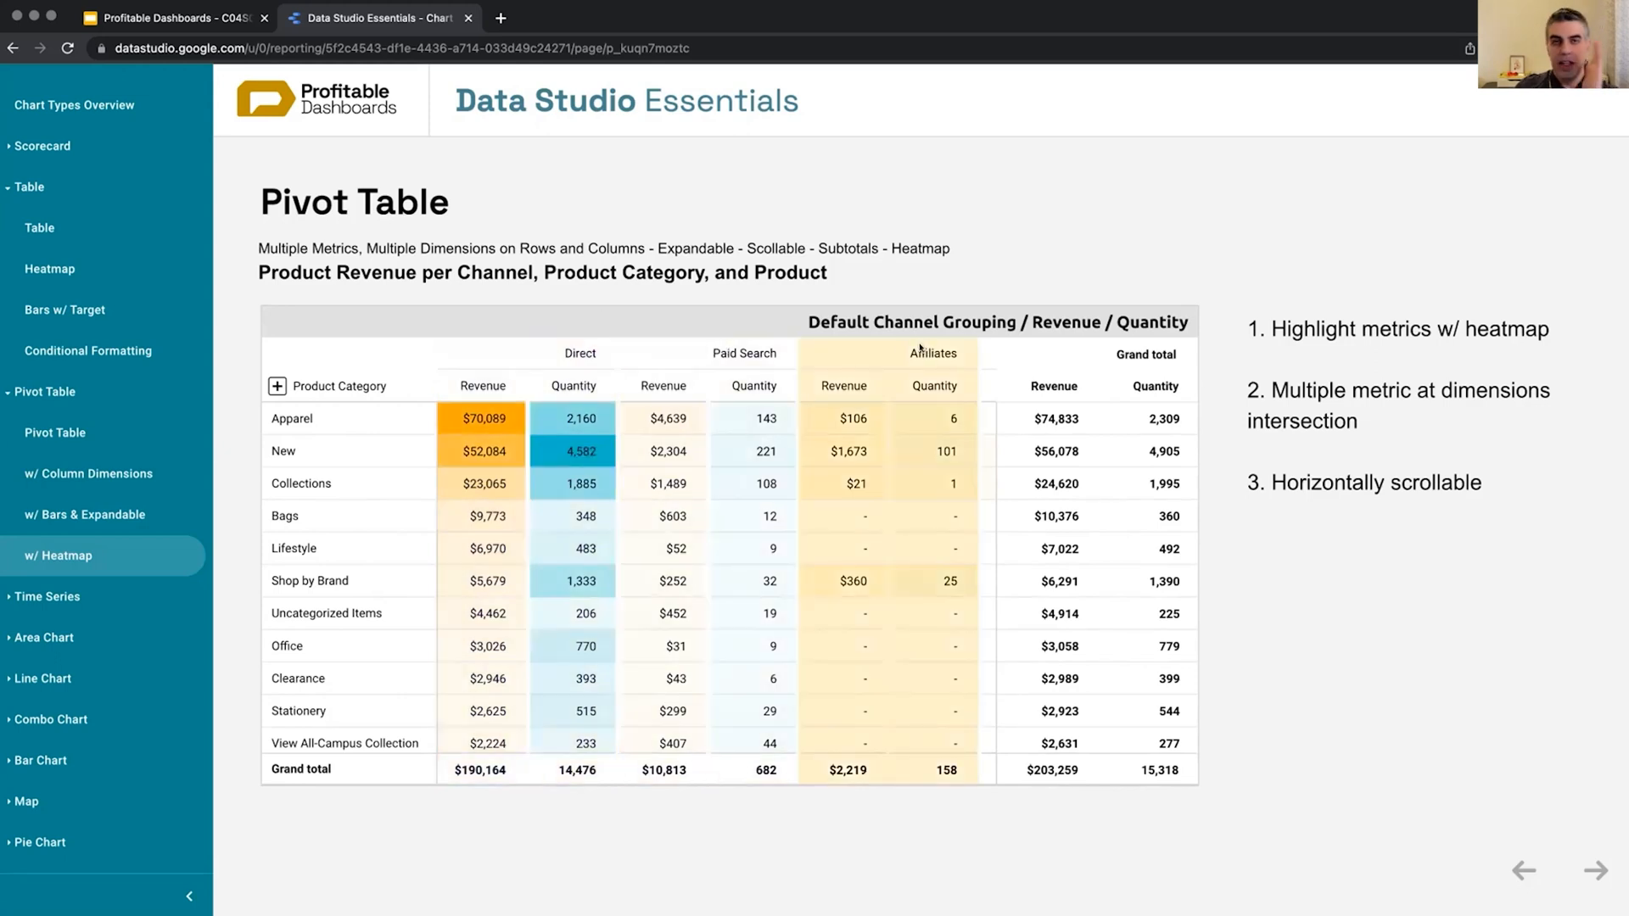
pyautogui.click(90, 474)
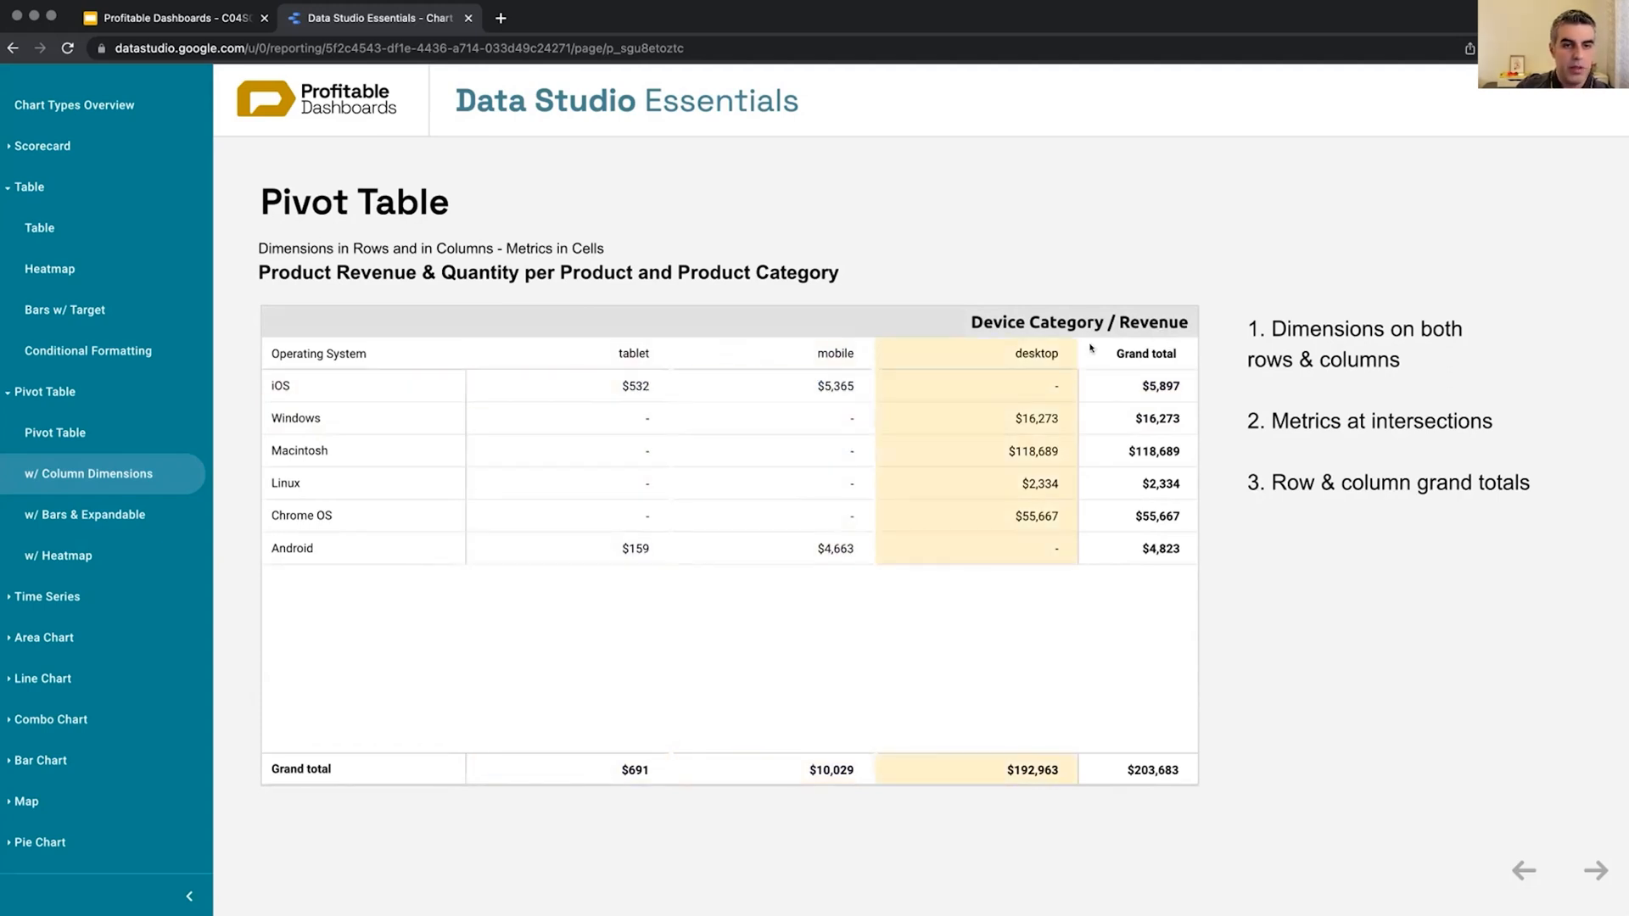
pyautogui.click(59, 556)
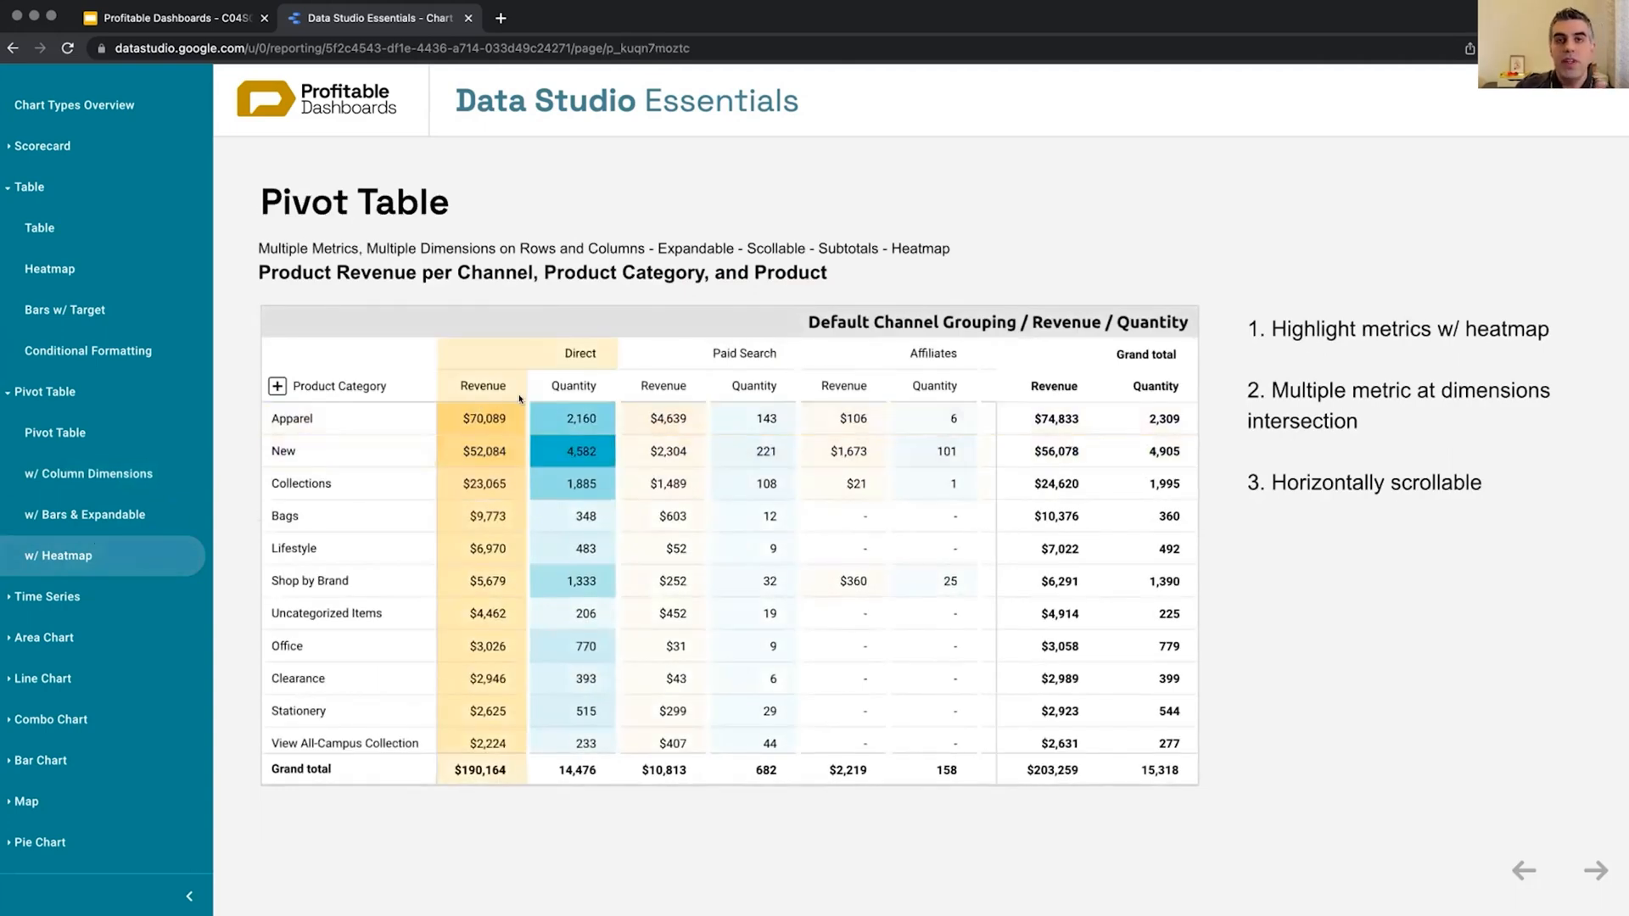
pyautogui.moveTo(529, 369)
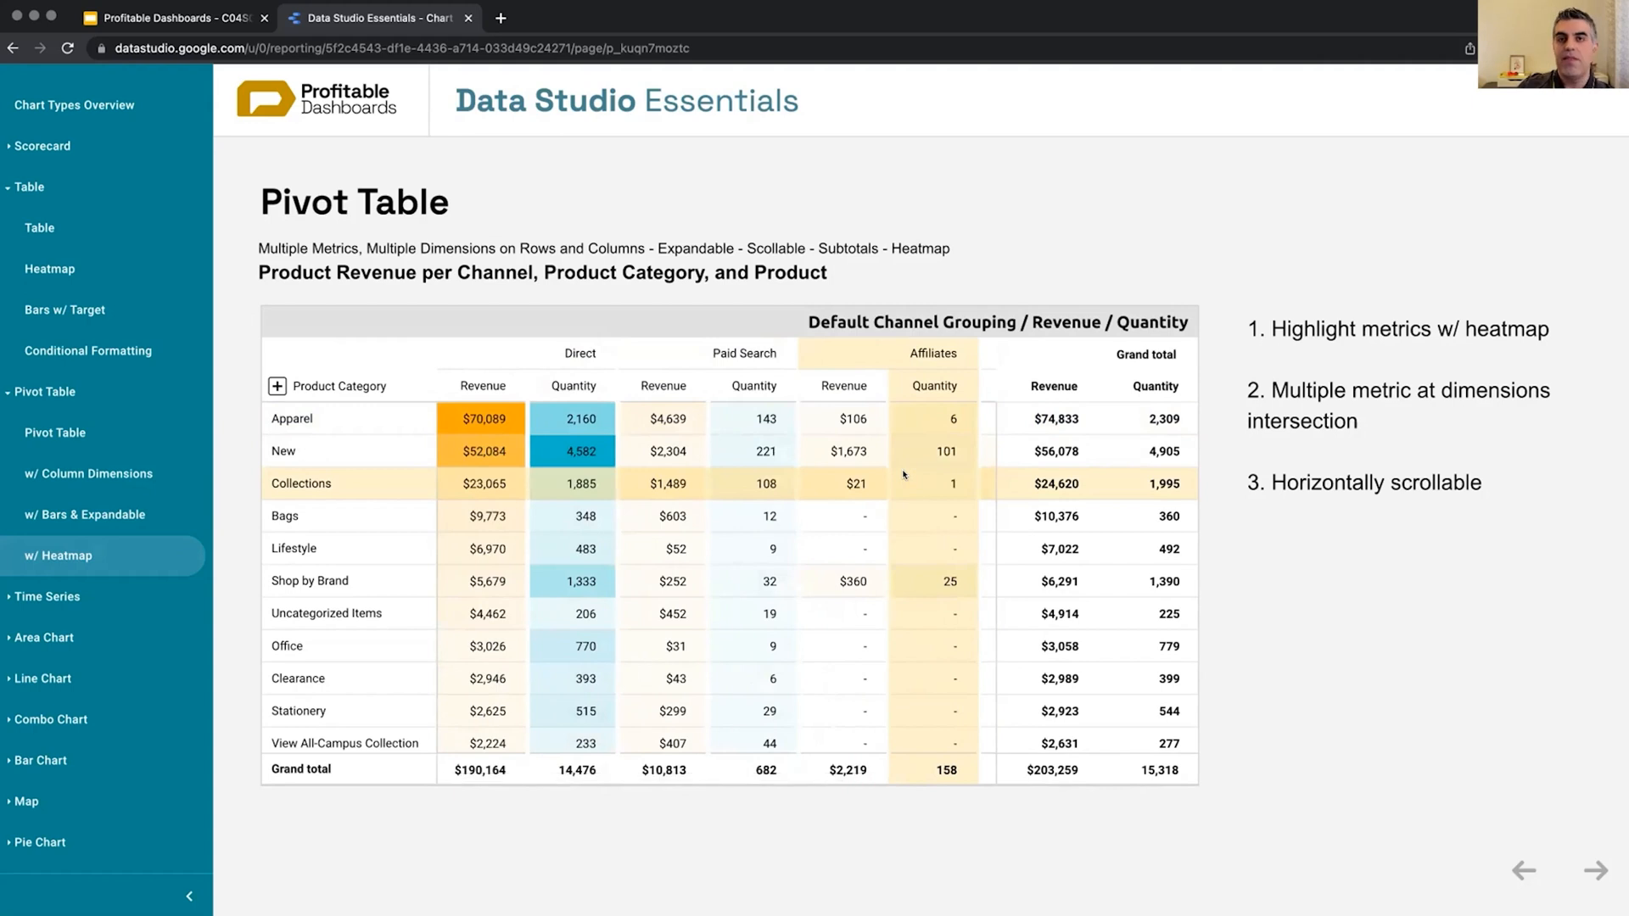
pyautogui.moveTo(894, 468)
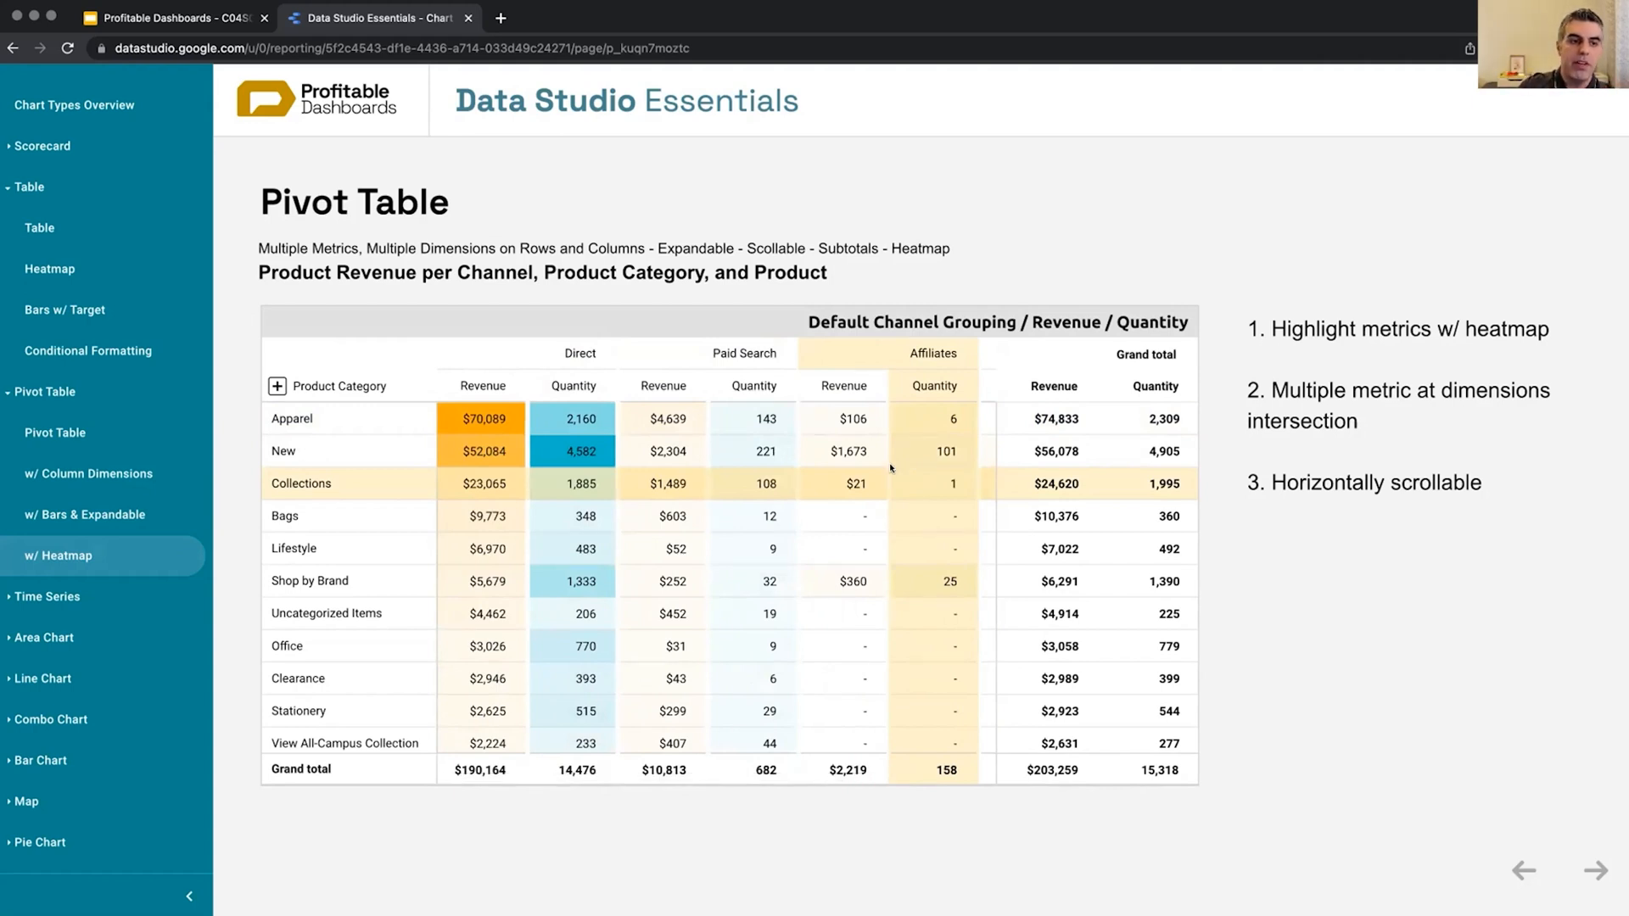
# Step: Review revenue and quantity across channels like Direct and Affiliates, then collapse Apparel products to categories
pyautogui.hscroll(3)
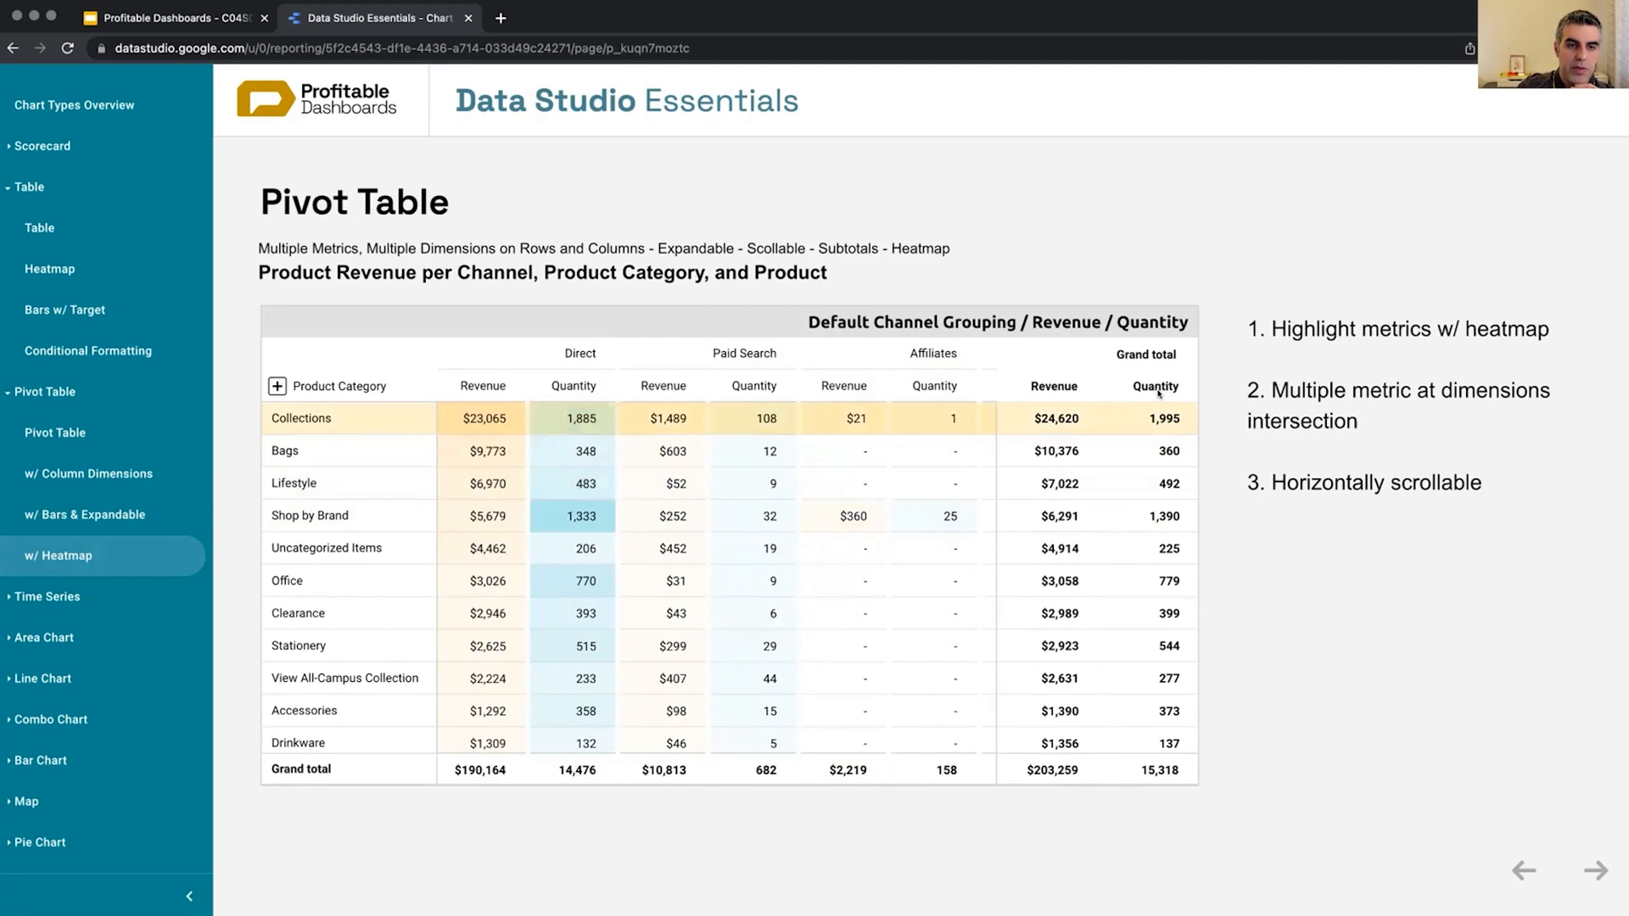
pyautogui.moveTo(1135, 405)
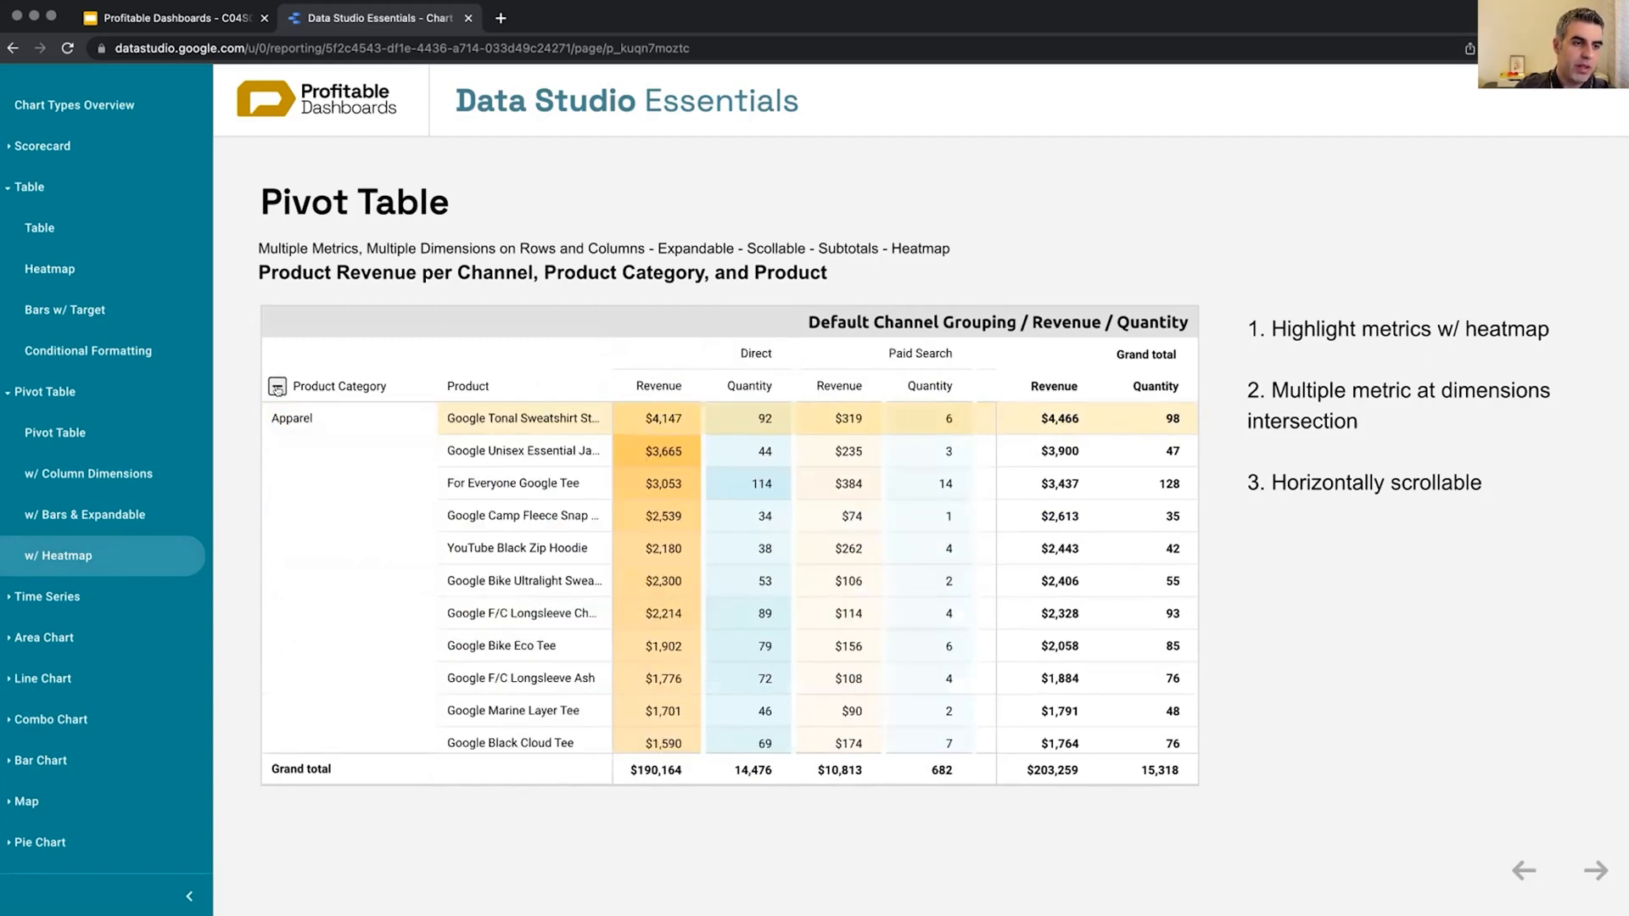
pyautogui.click(275, 385)
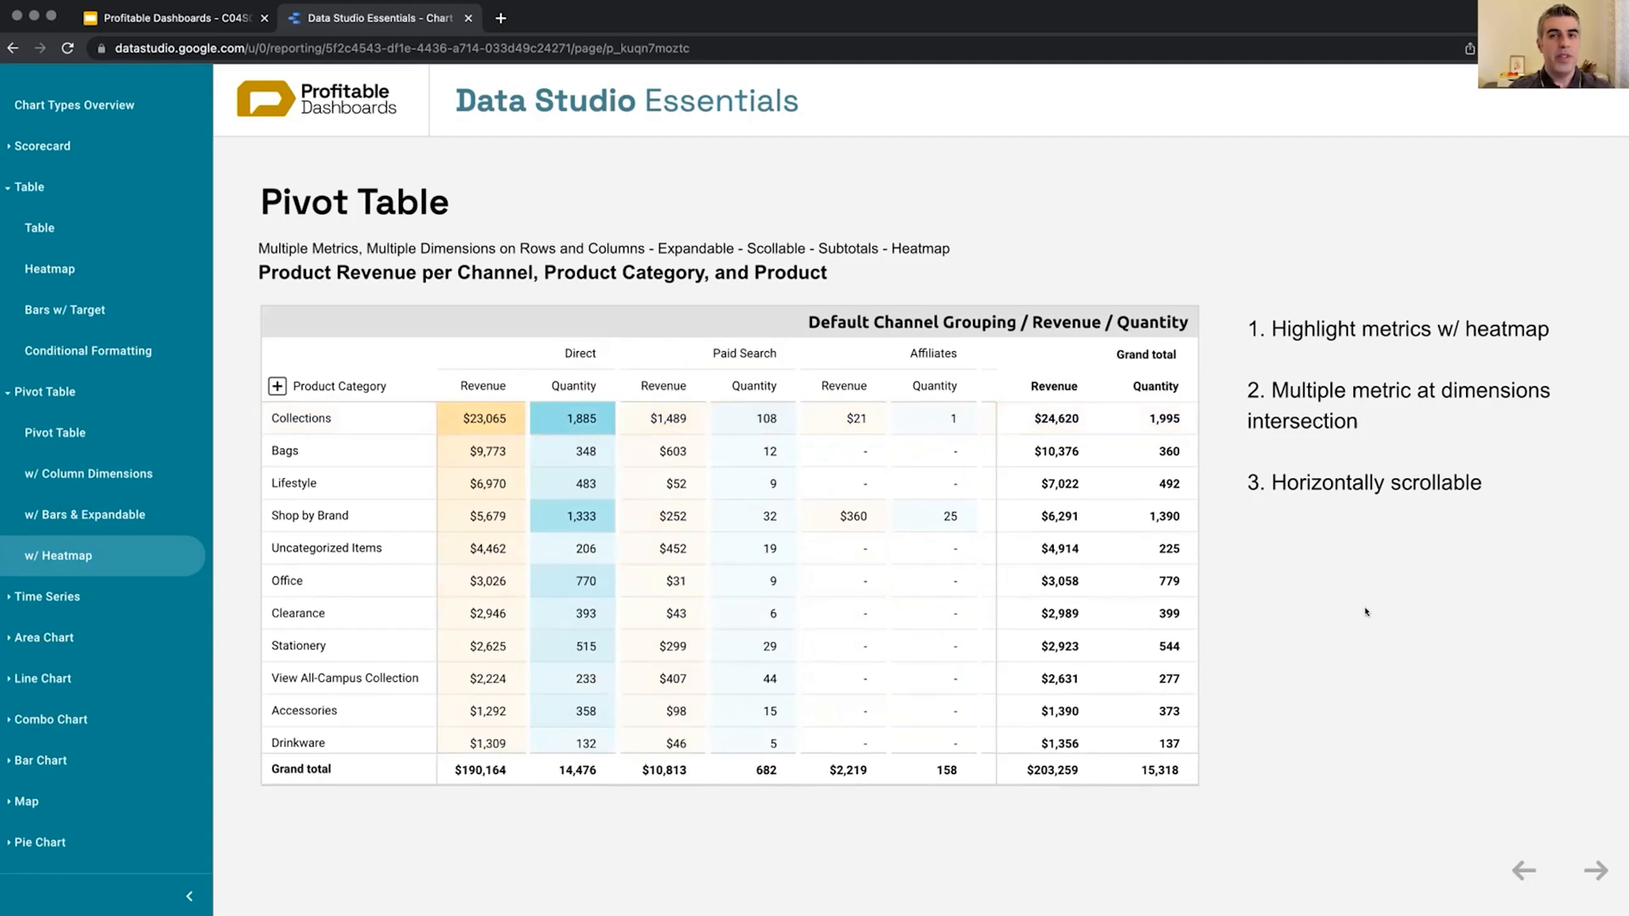